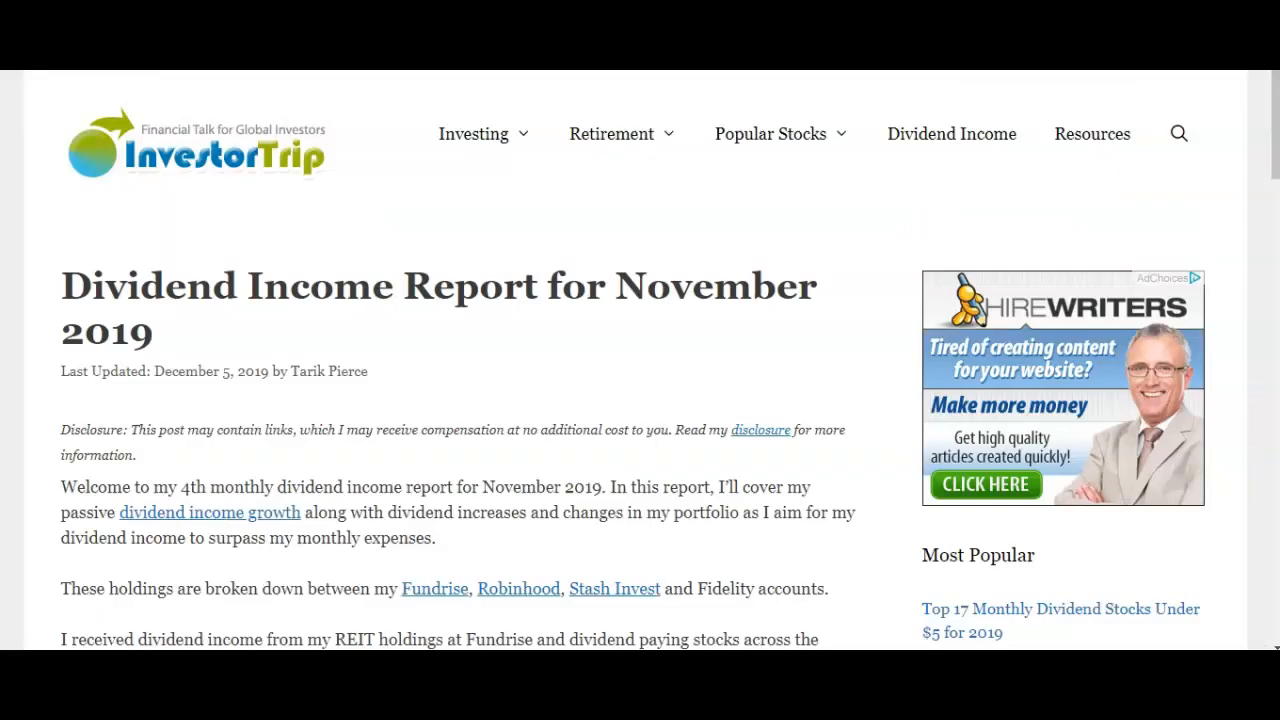
# Scroll around the blank new post in the block editor.
pyautogui.scroll(-3)
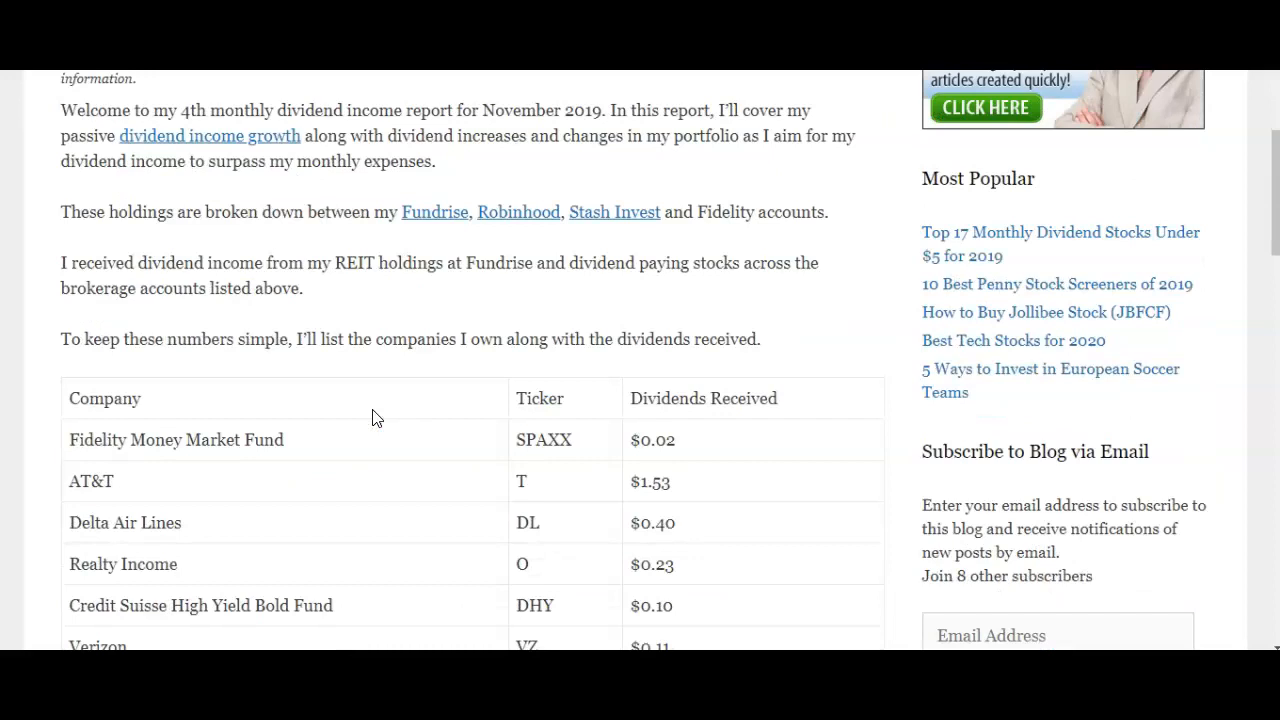
pyautogui.scroll(3)
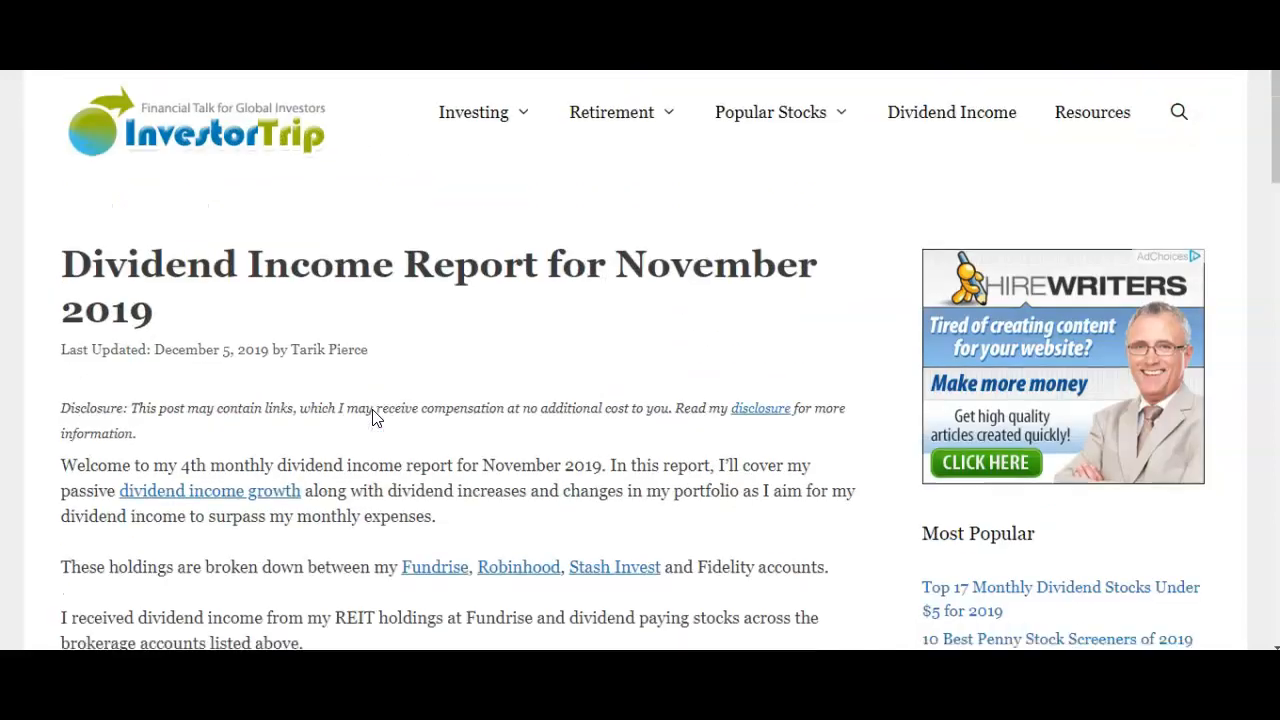
pyautogui.scroll(-3)
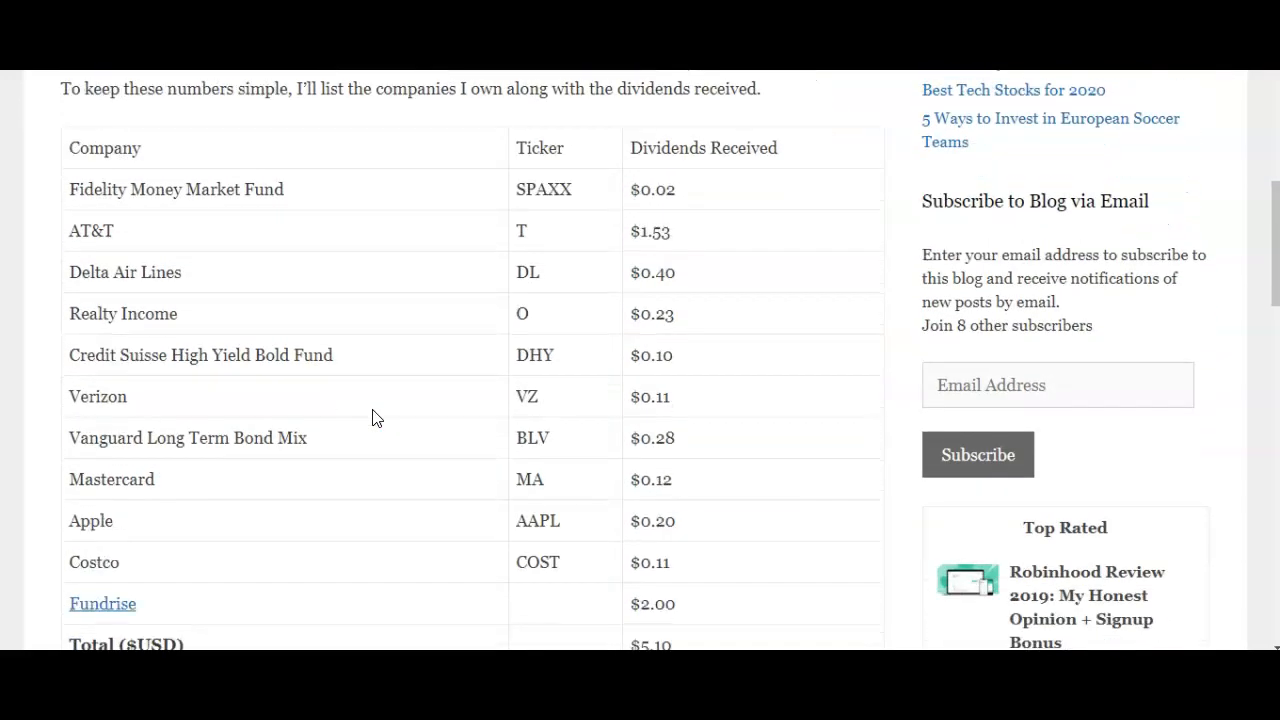
pyautogui.scroll(-3)
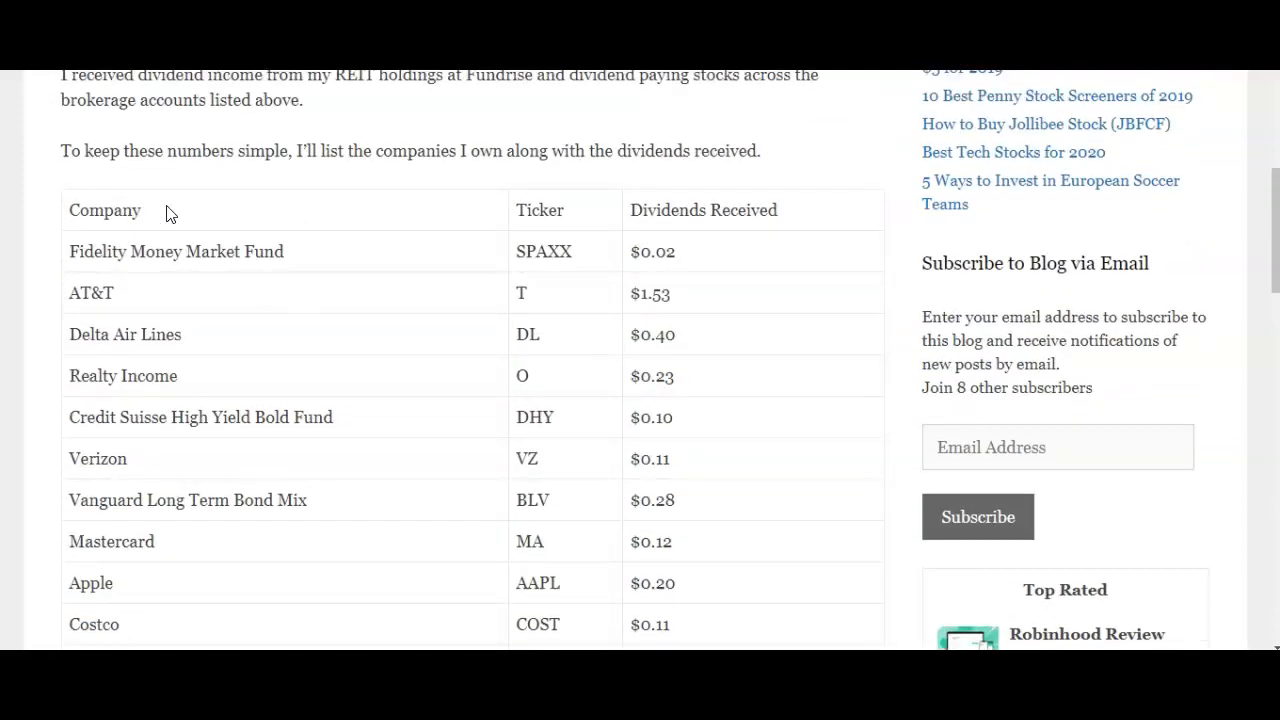
pyautogui.moveTo(412, 240)
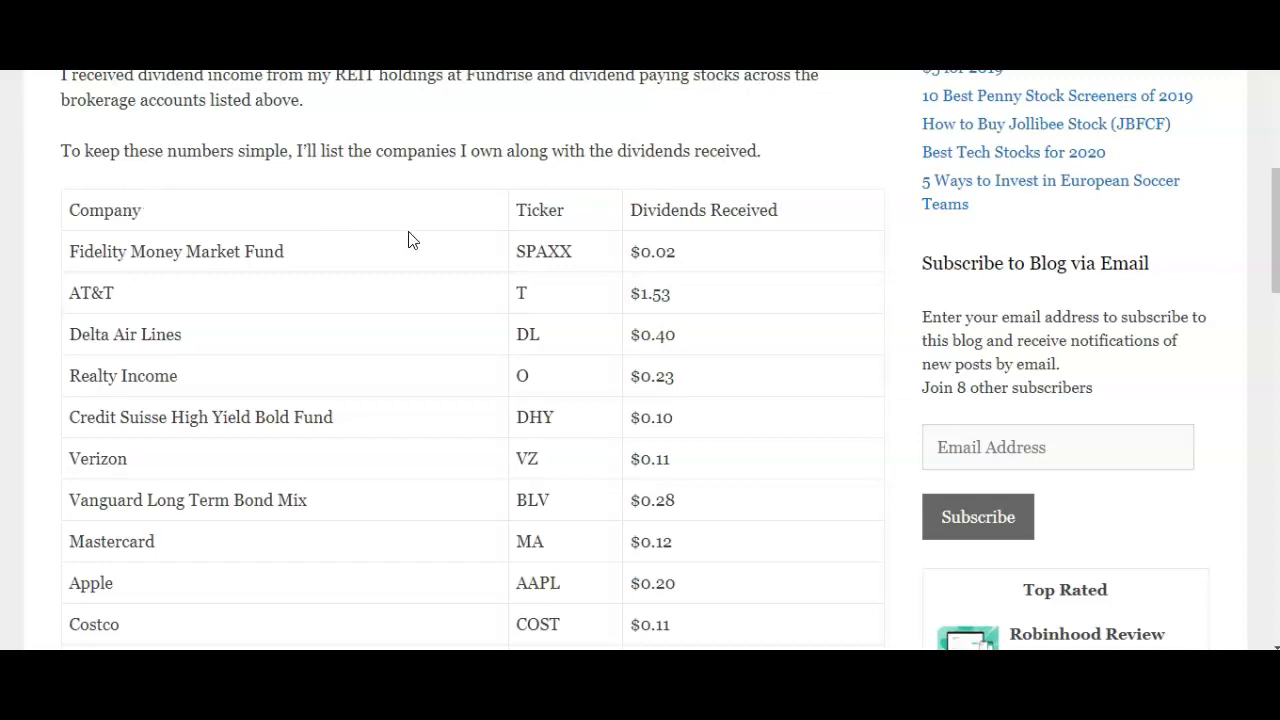
pyautogui.moveTo(540, 210)
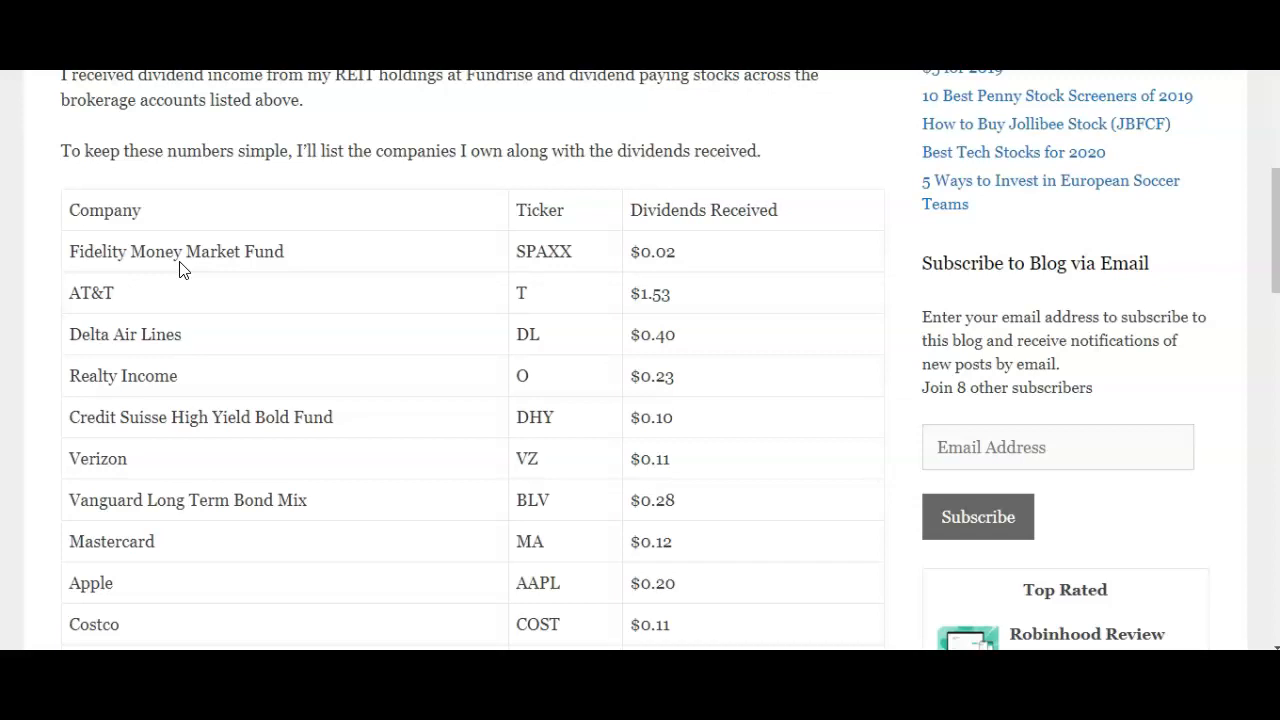
pyautogui.moveTo(672, 312)
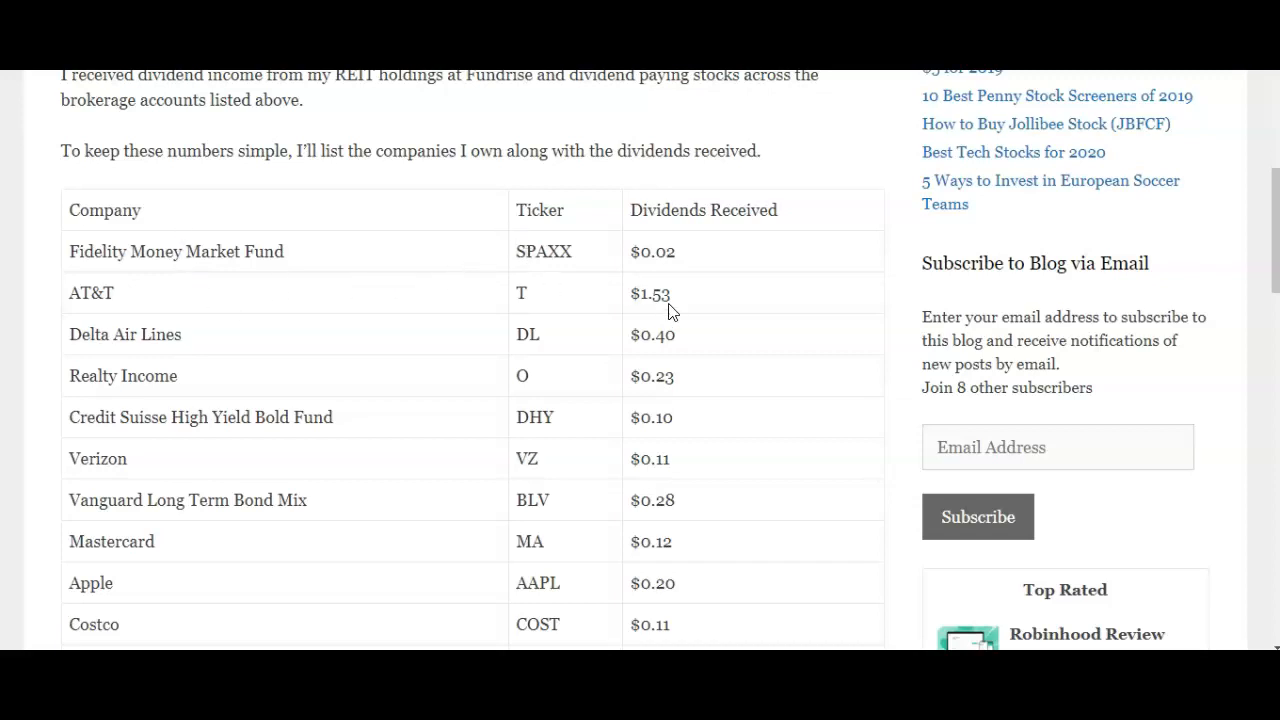
pyautogui.scroll(-3)
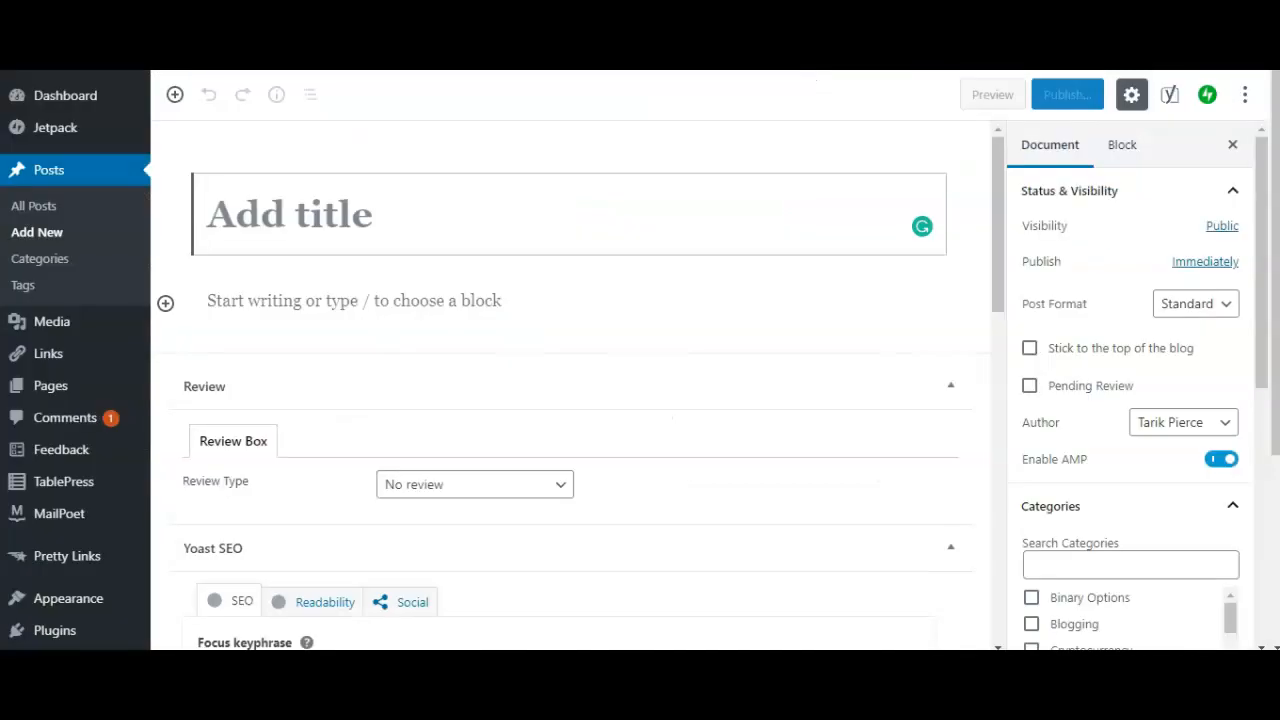
pyautogui.moveTo(296, 382)
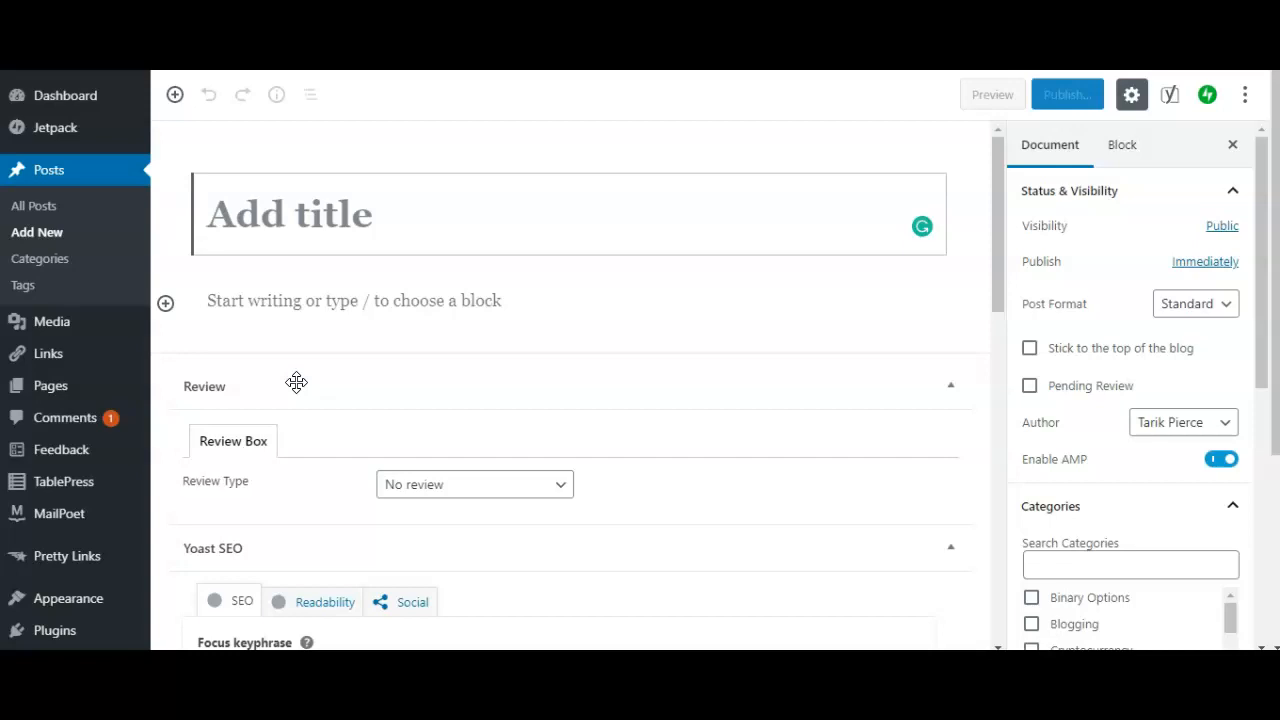
pyautogui.moveTo(308, 456)
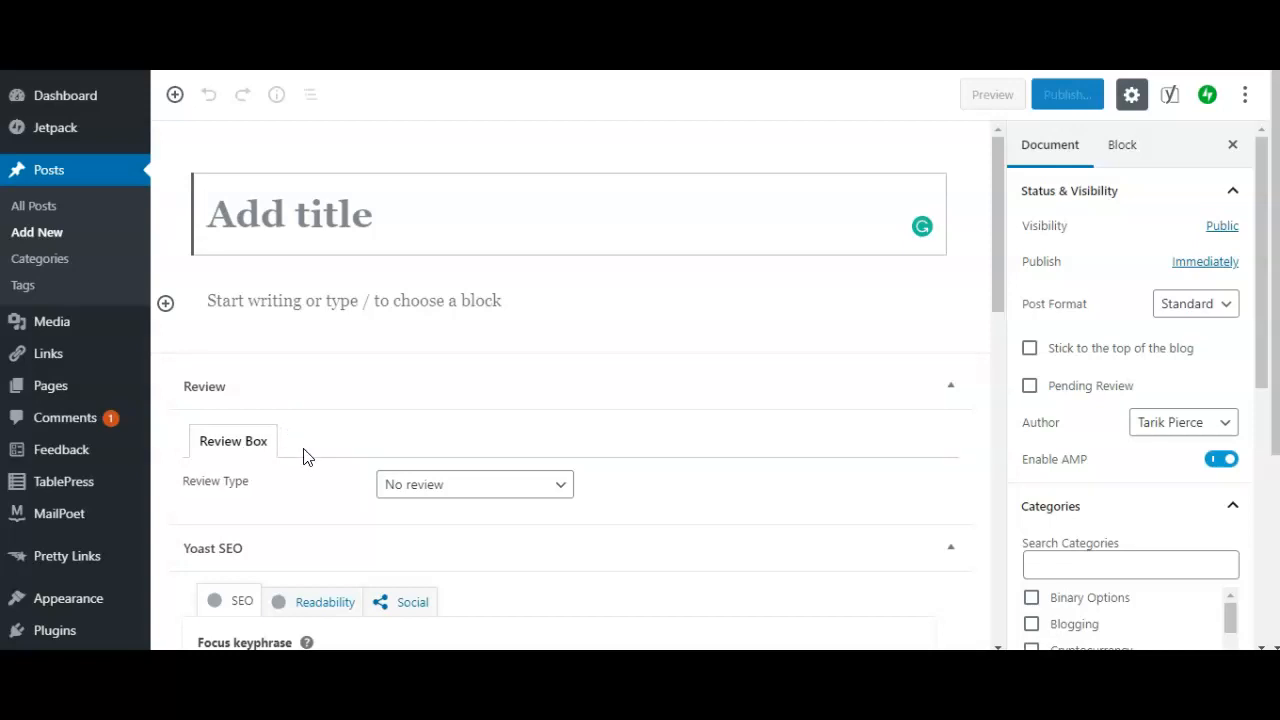
pyautogui.moveTo(350, 390)
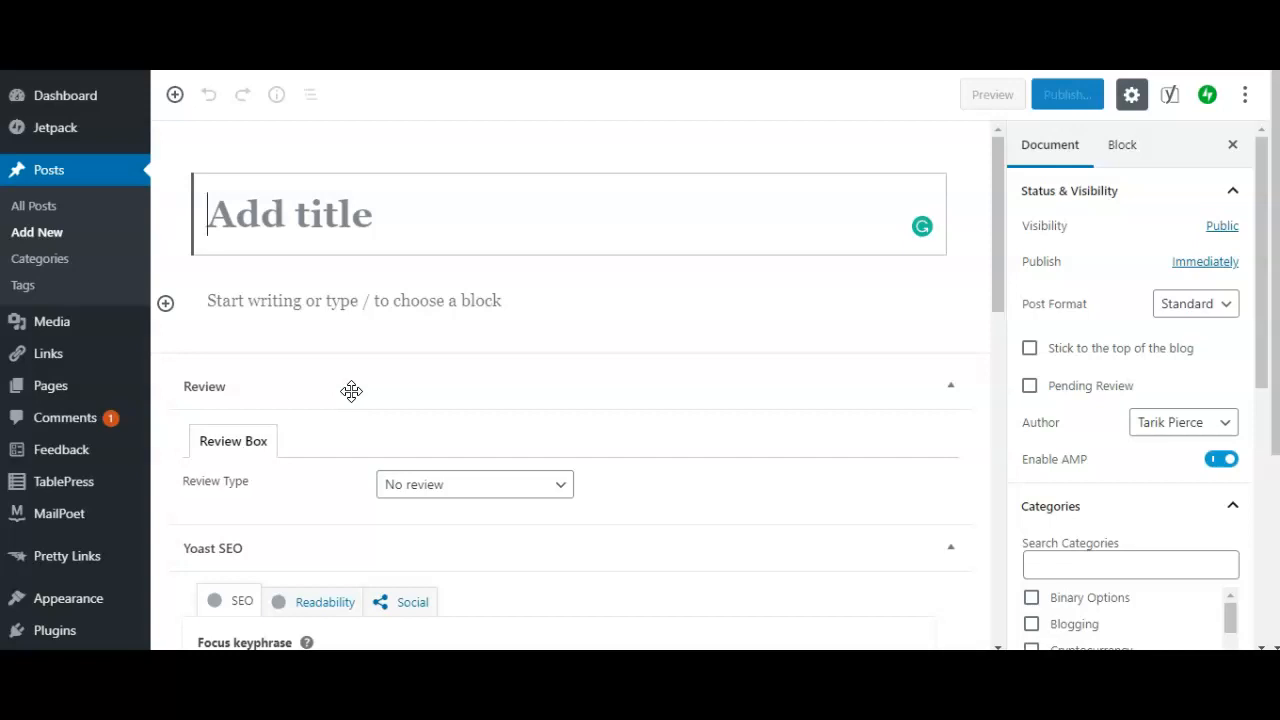
pyautogui.moveTo(240, 330)
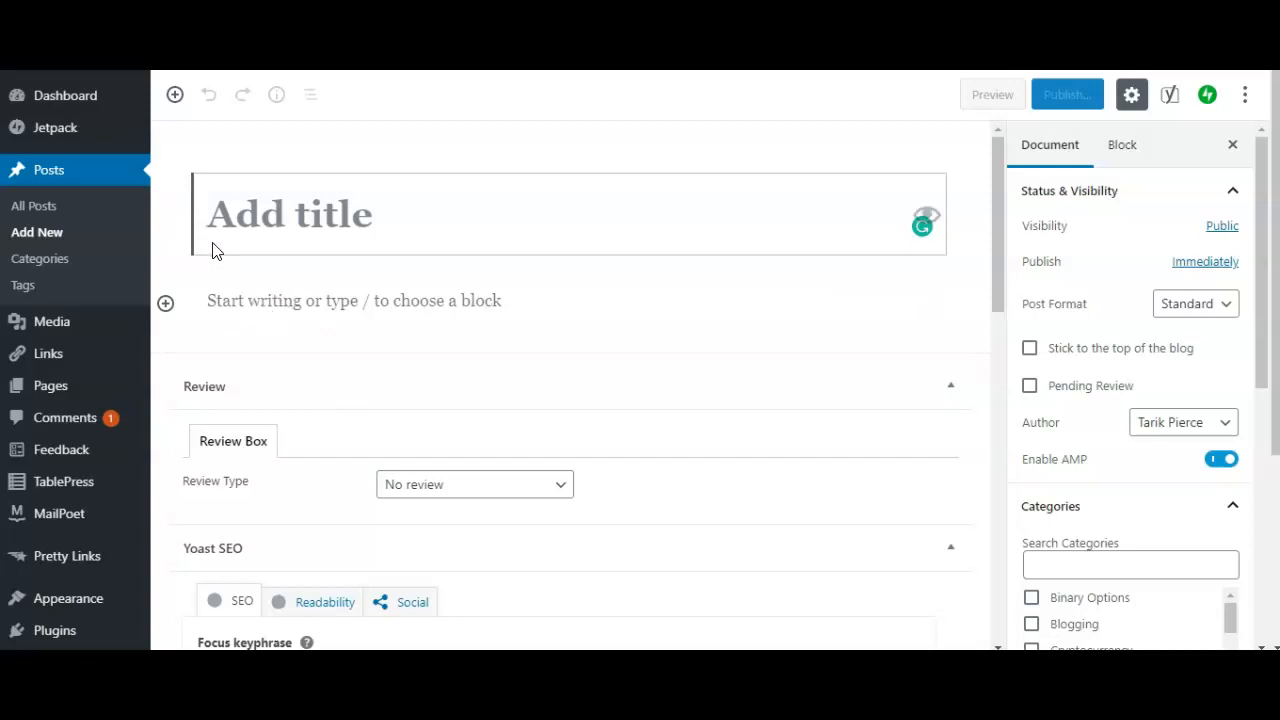
pyautogui.moveTo(60, 232)
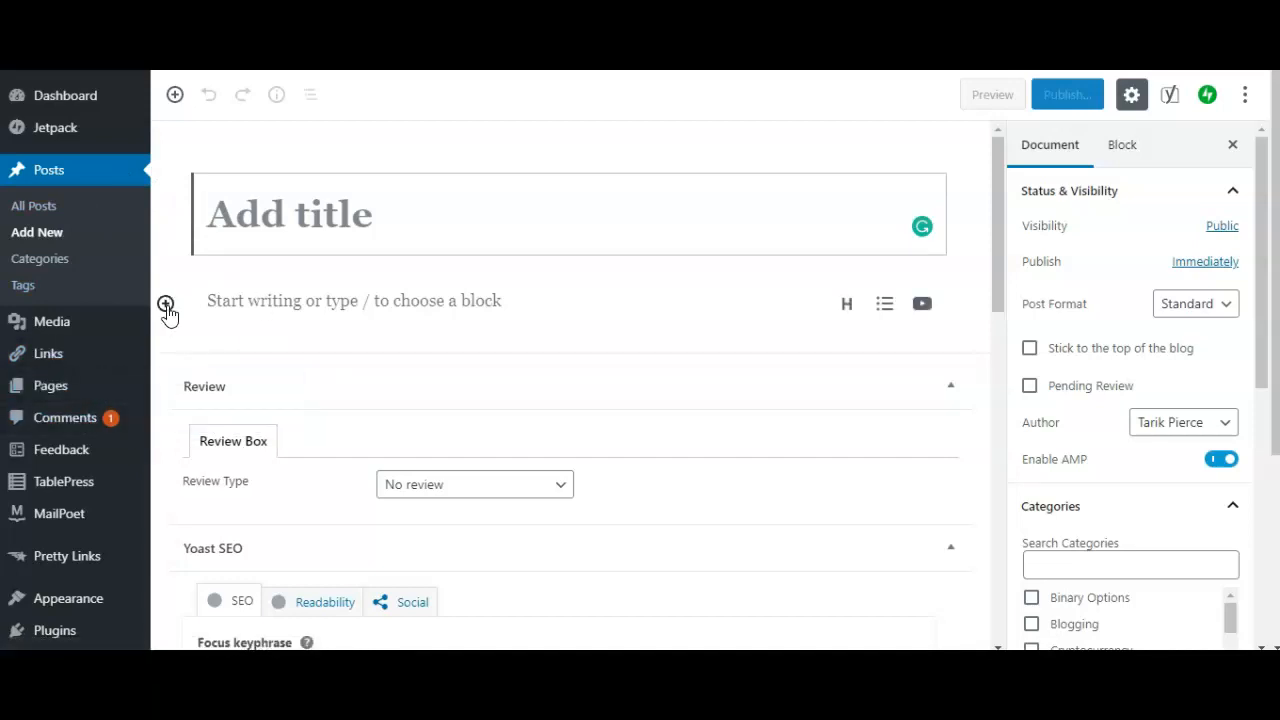
pyautogui.moveTo(166, 306)
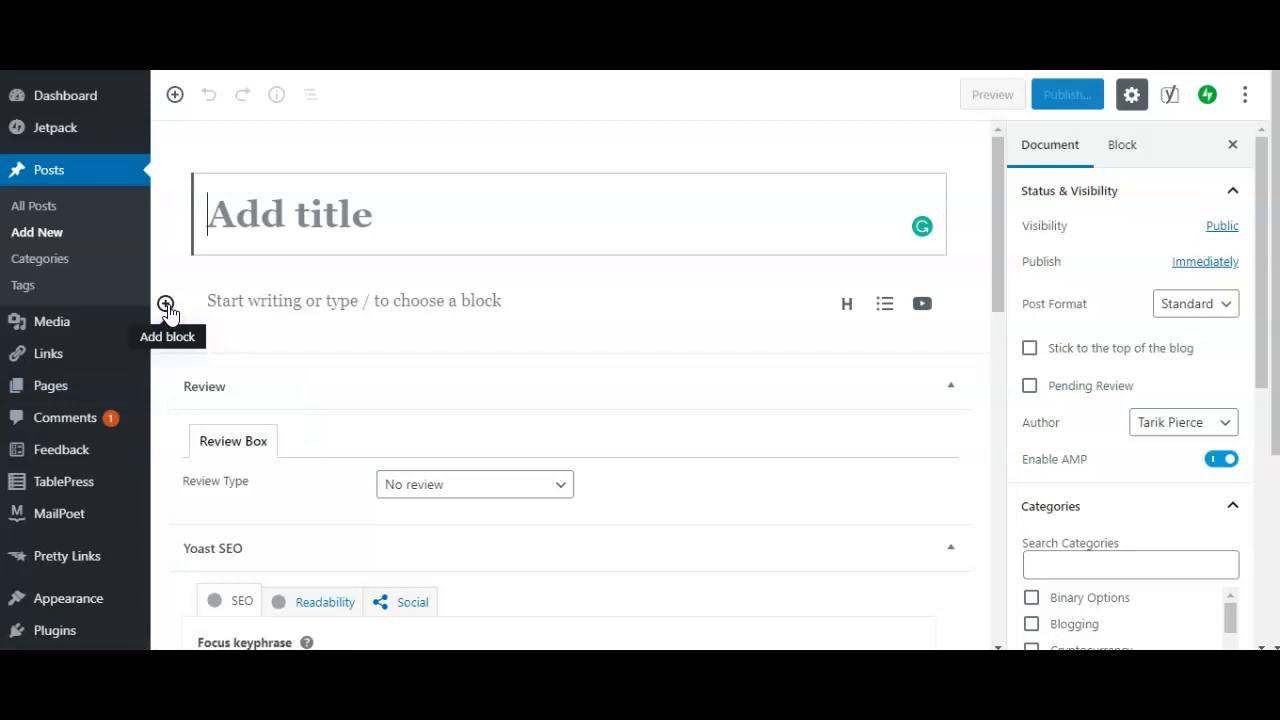
# Insert a Table block by searching 'table' in the block inserter.
pyautogui.click(166, 303)
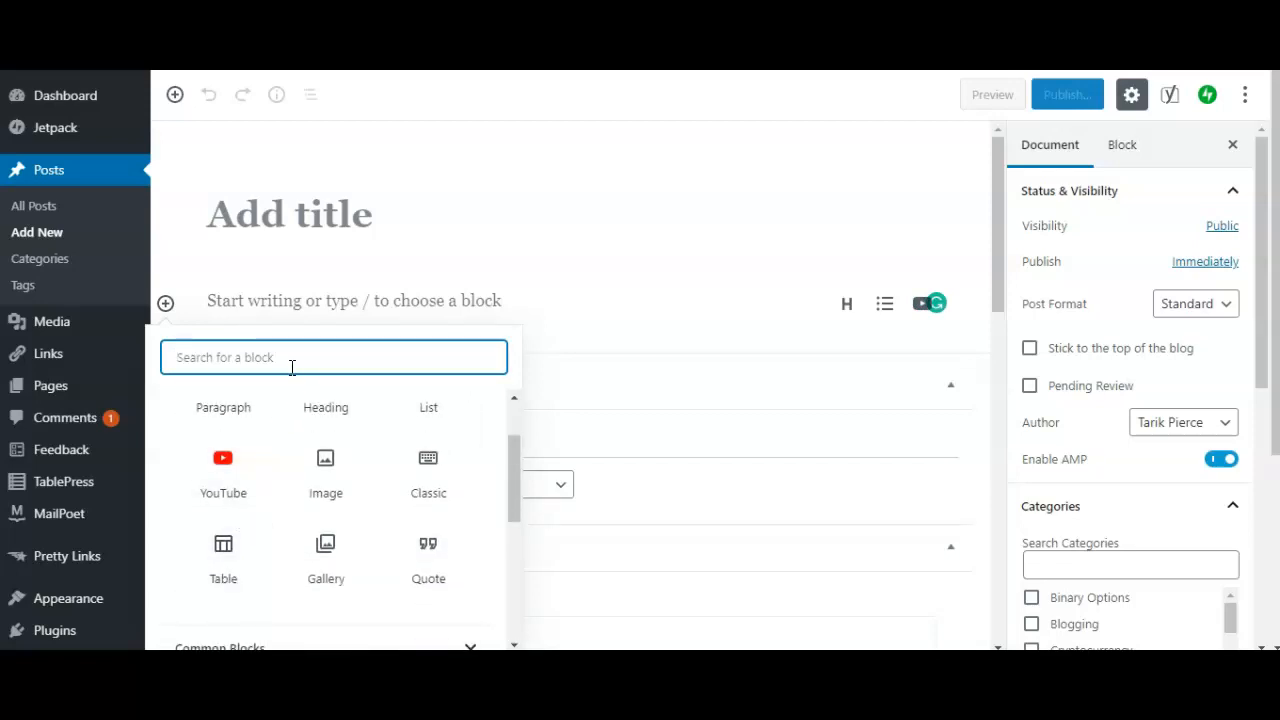
pyautogui.write('tabg')
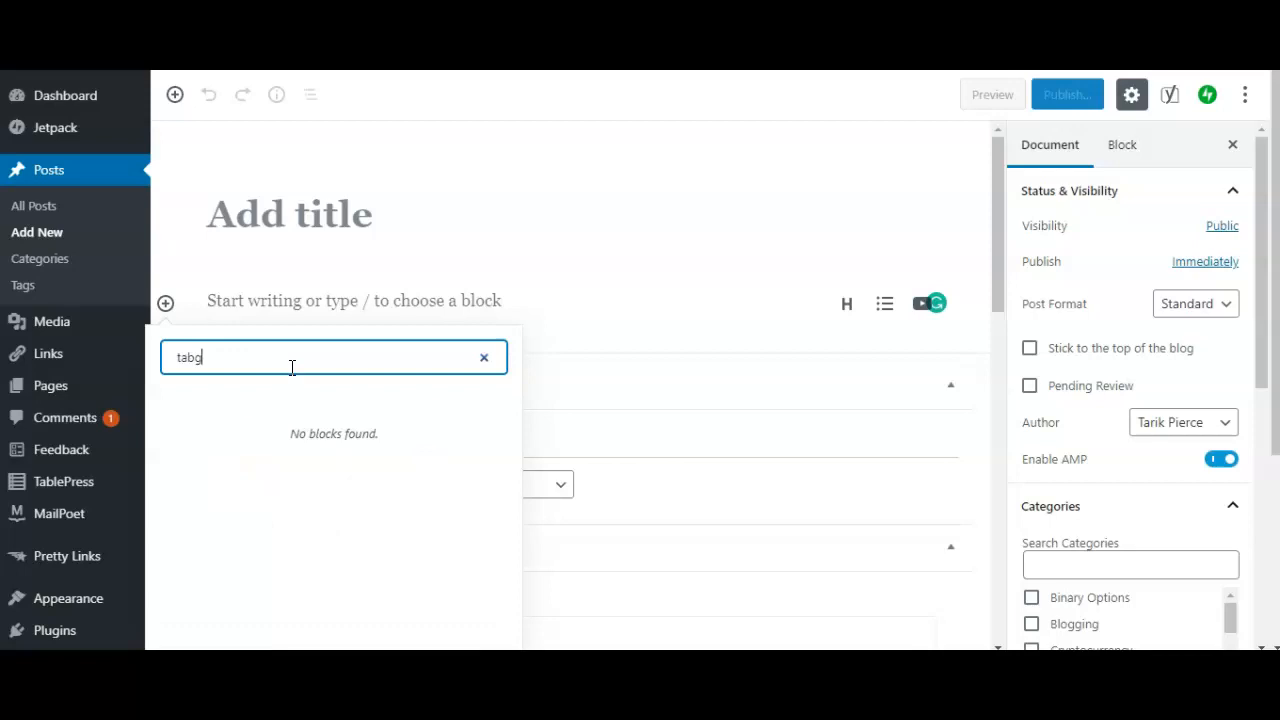
pyautogui.write('able')
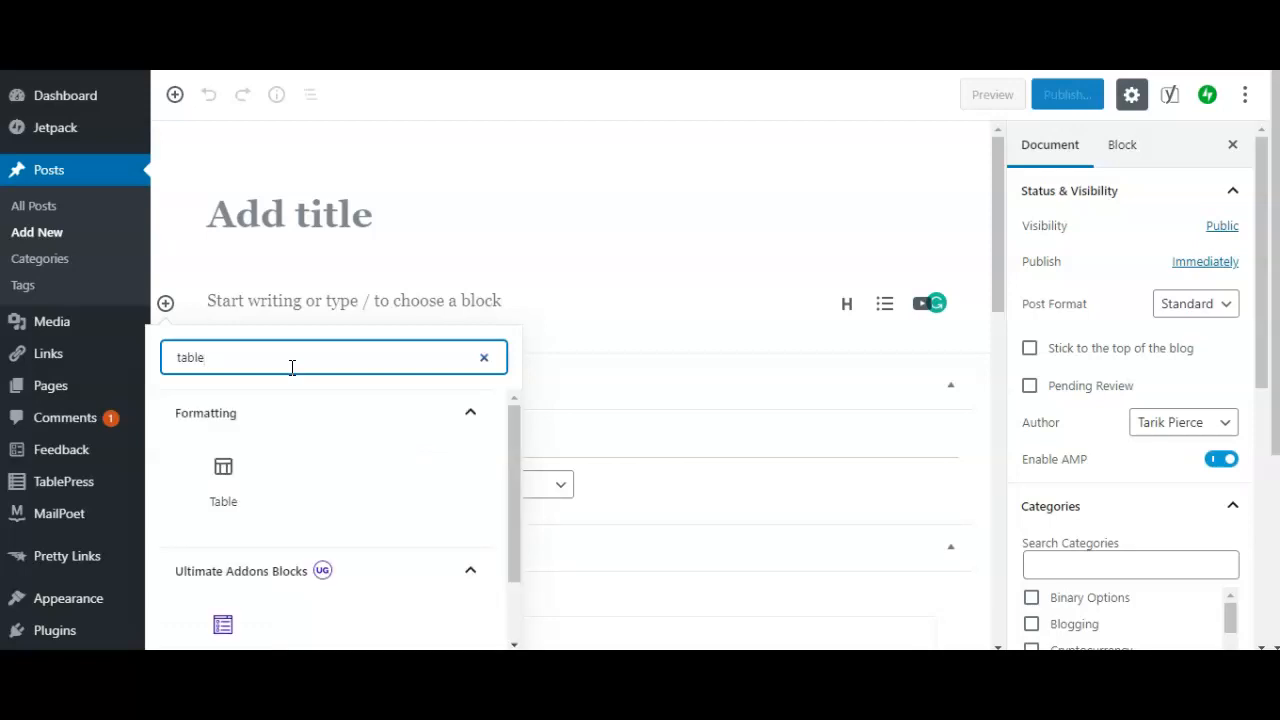
pyautogui.moveTo(230, 475)
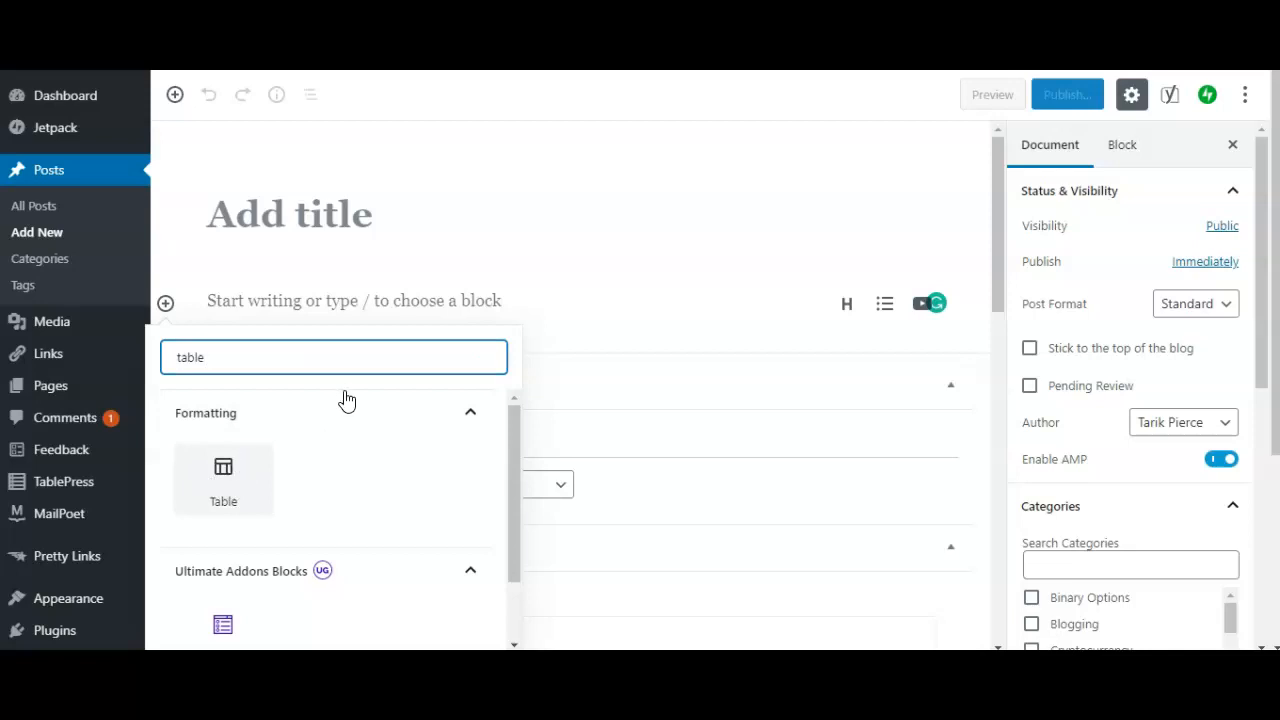
pyautogui.click(223, 478)
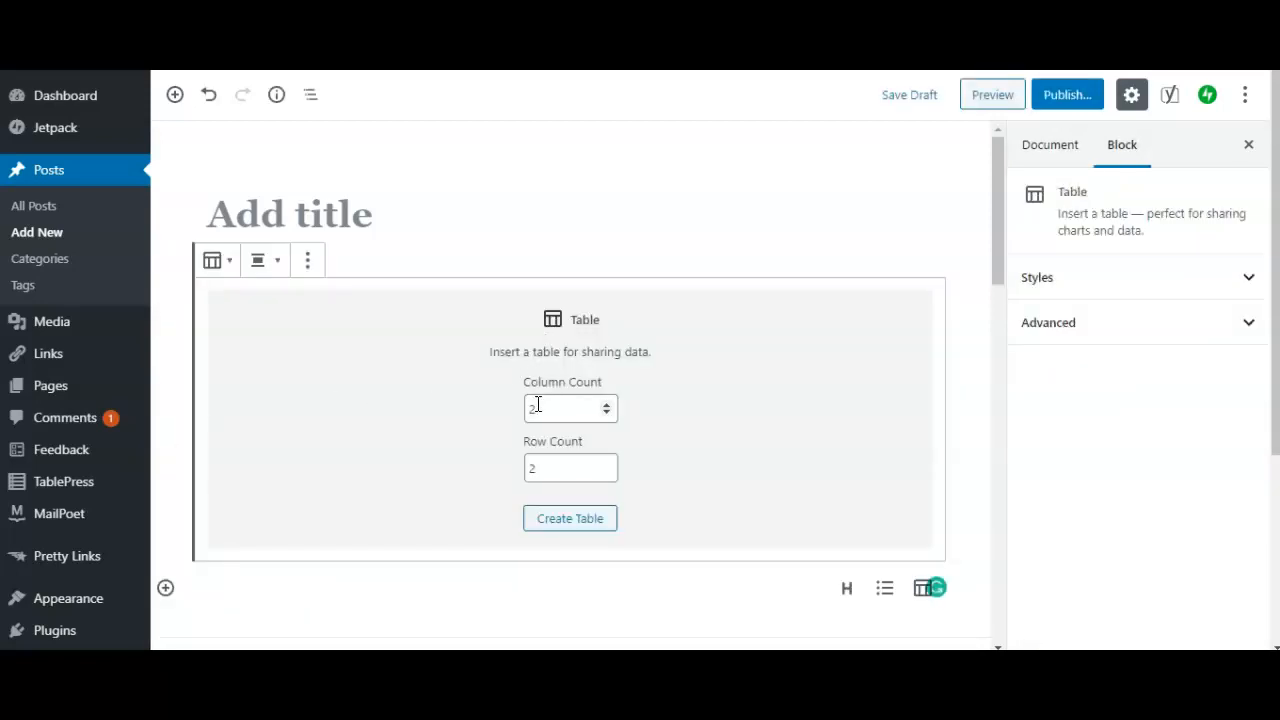
pyautogui.moveTo(550, 422)
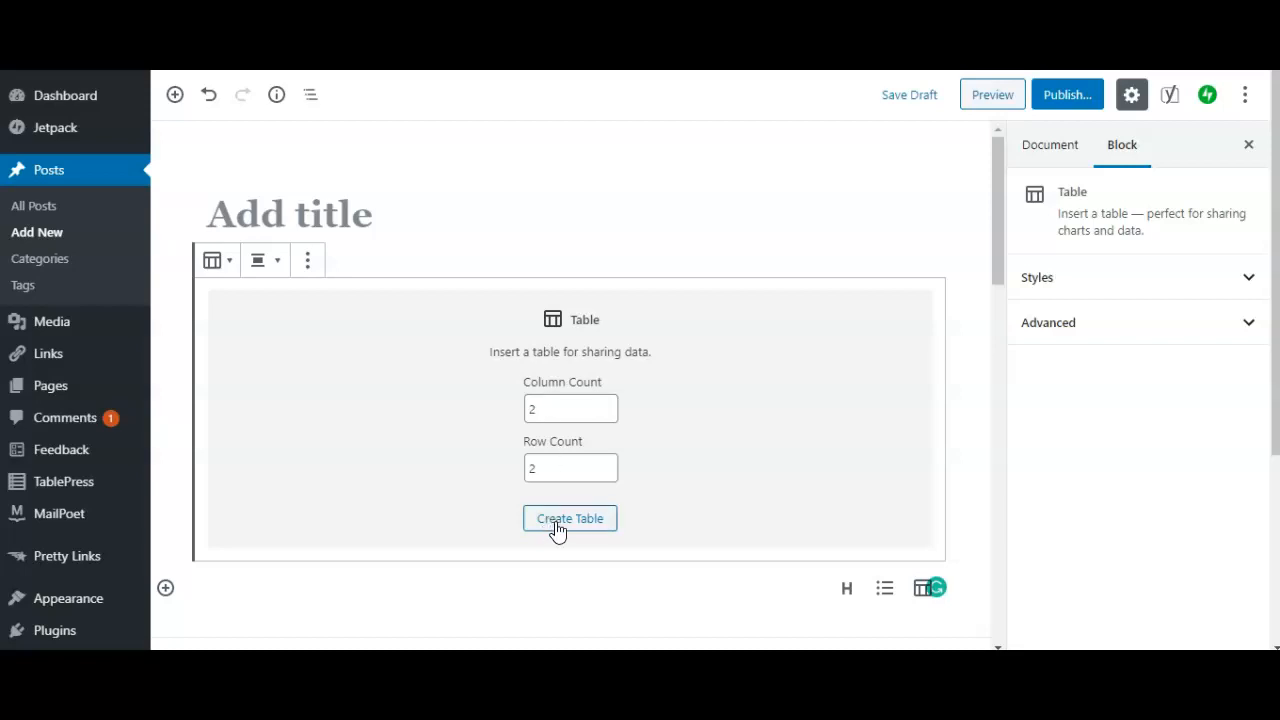
# Create the table with the default 2 columns and 2 rows.
pyautogui.click(570, 518)
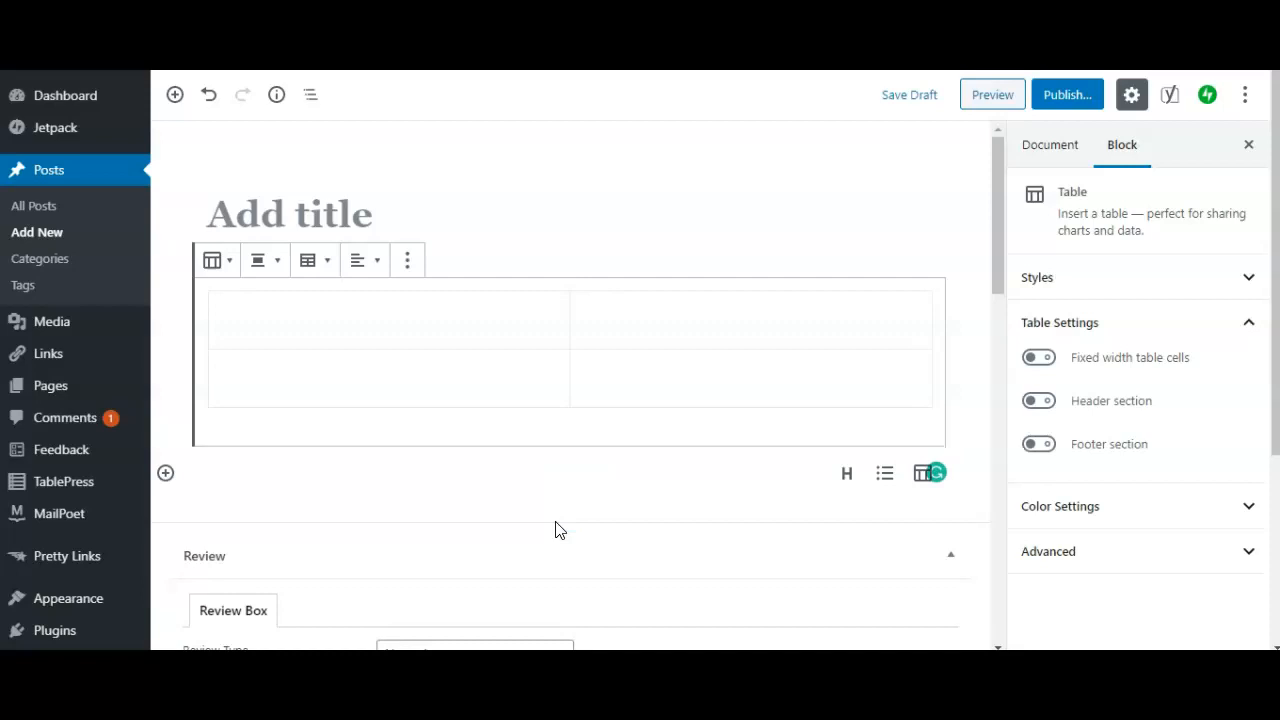
# Type 'First Name' and 'Email Address' into the table's top row.
pyautogui.click(388, 319)
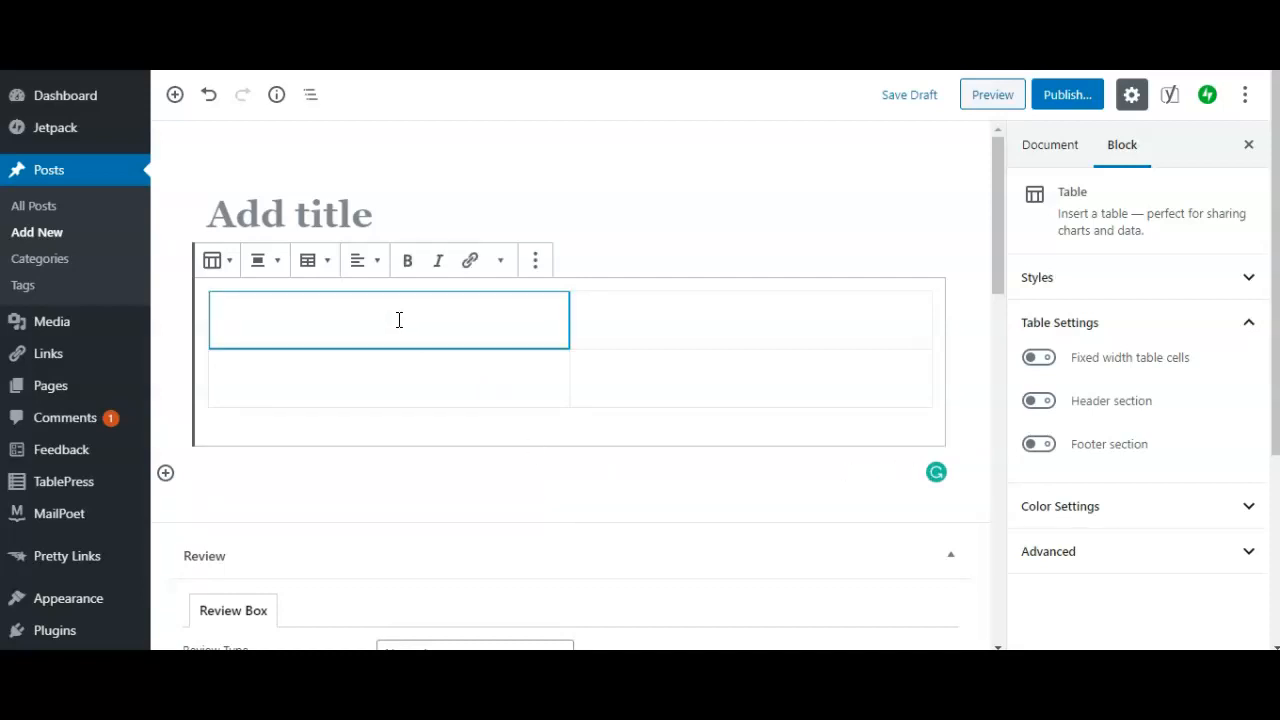
pyautogui.write('F')
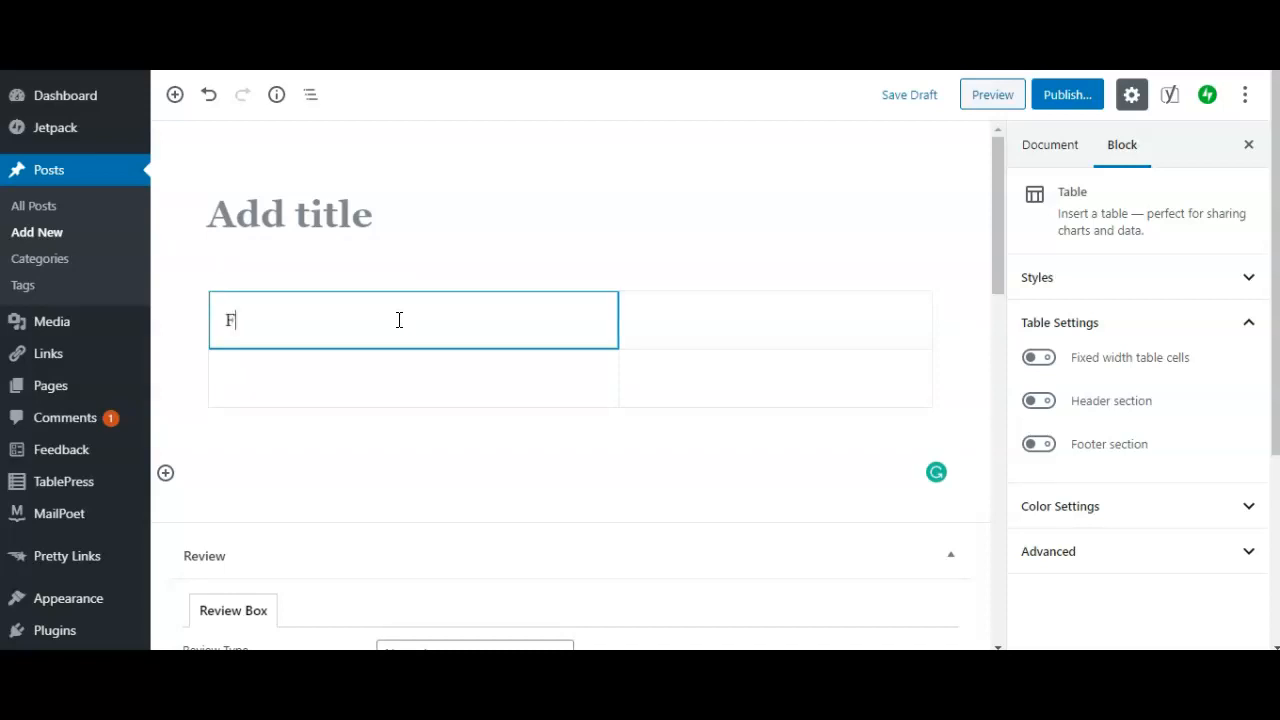
pyautogui.write('irst')
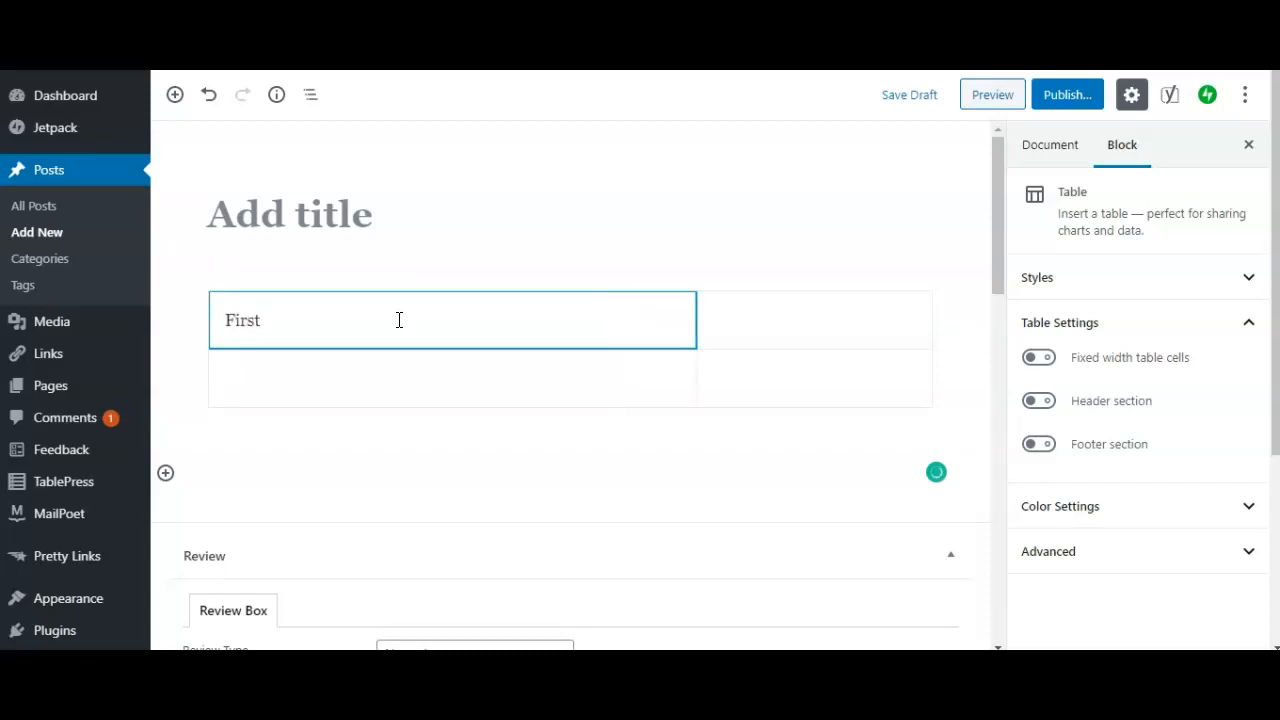
pyautogui.moveTo(486, 312)
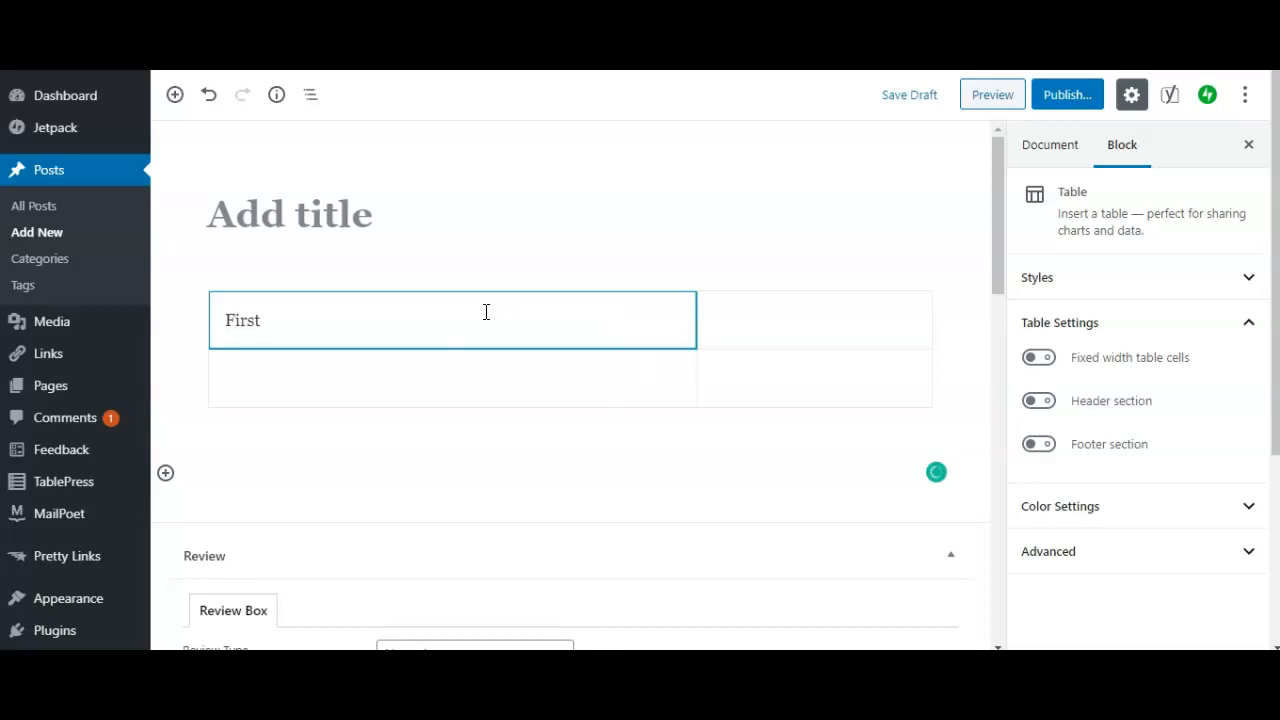
pyautogui.write('Name')
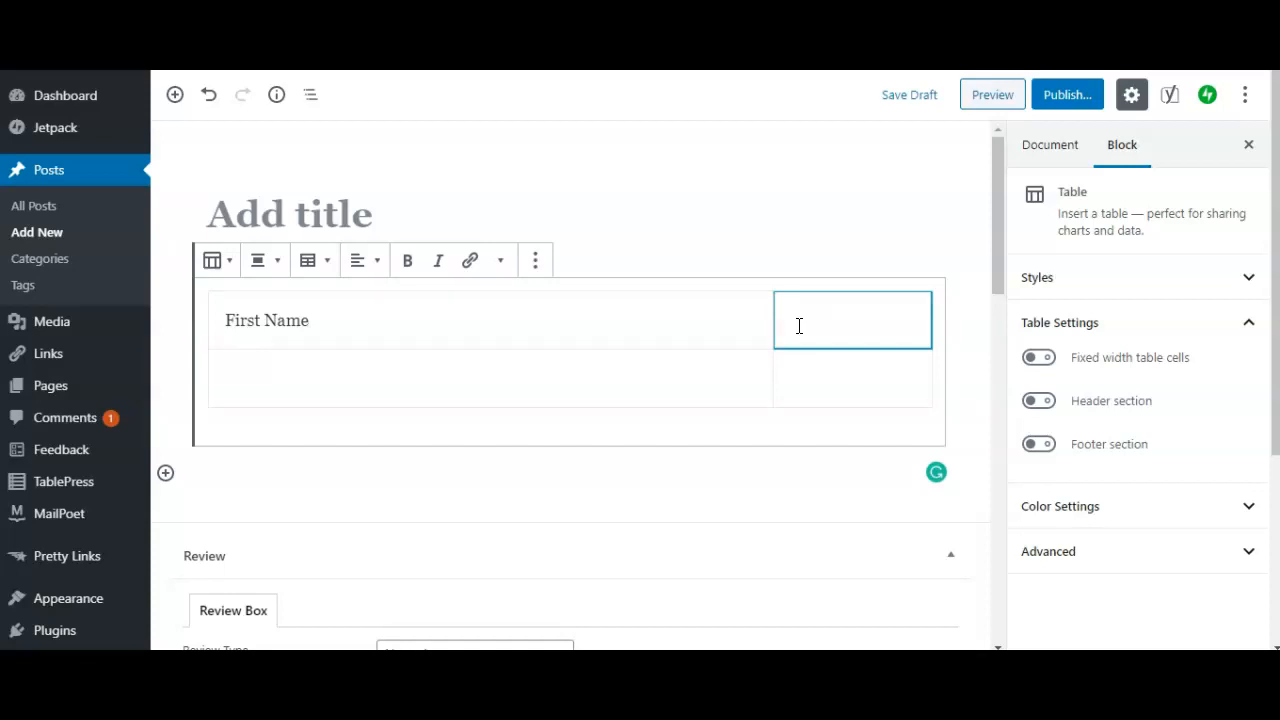
pyautogui.write('Email Address')
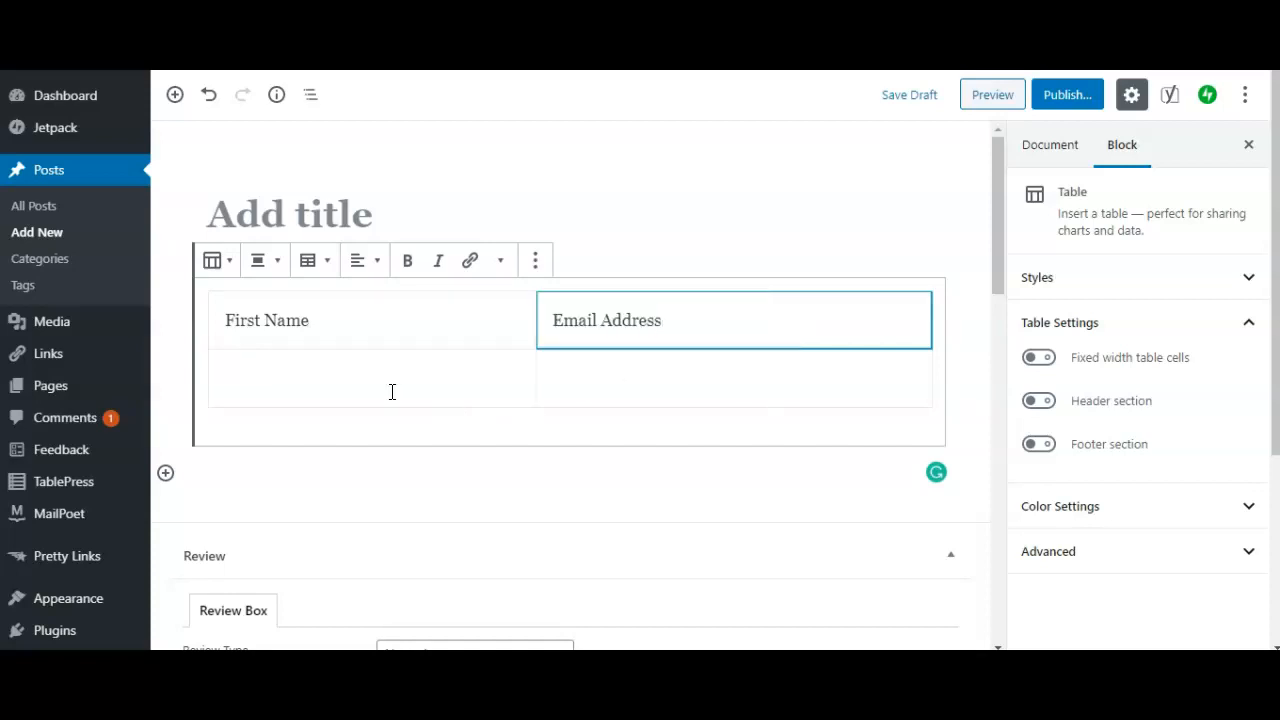
# Fill the second row with 'Steve' and his Gmail address.
pyautogui.click(391, 392)
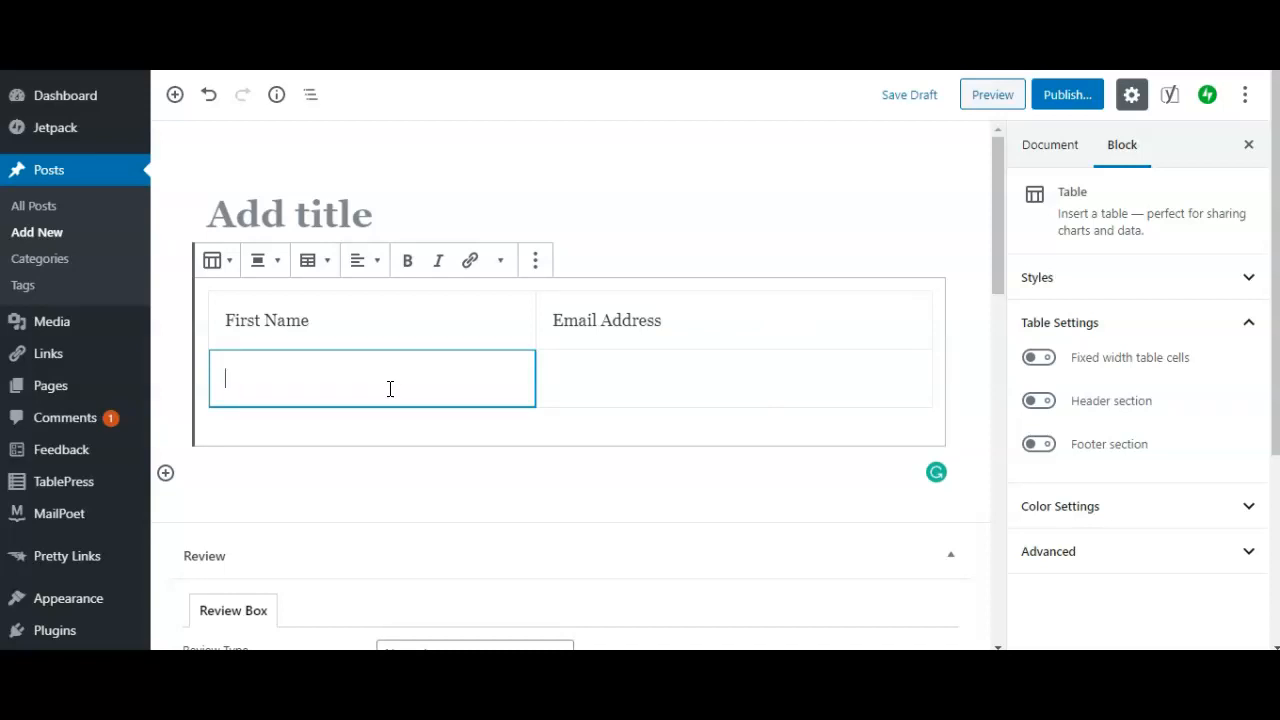
pyautogui.write('Steve')
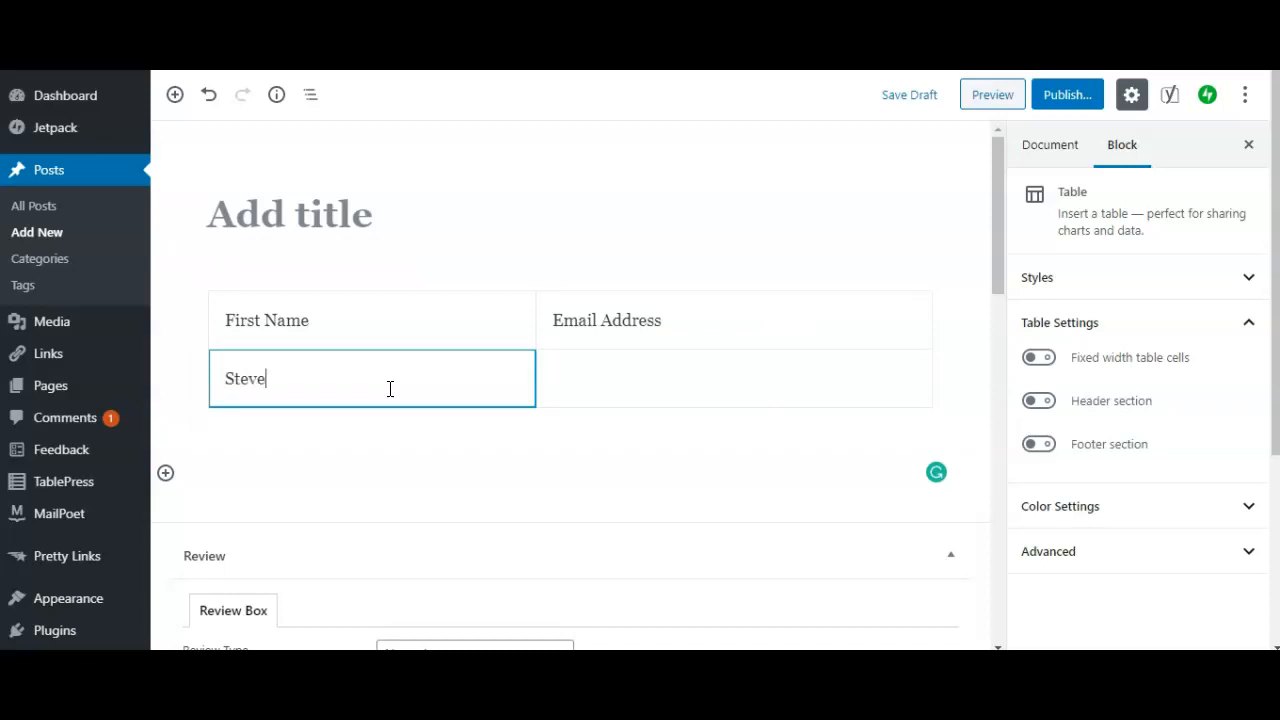
pyautogui.click(733, 378)
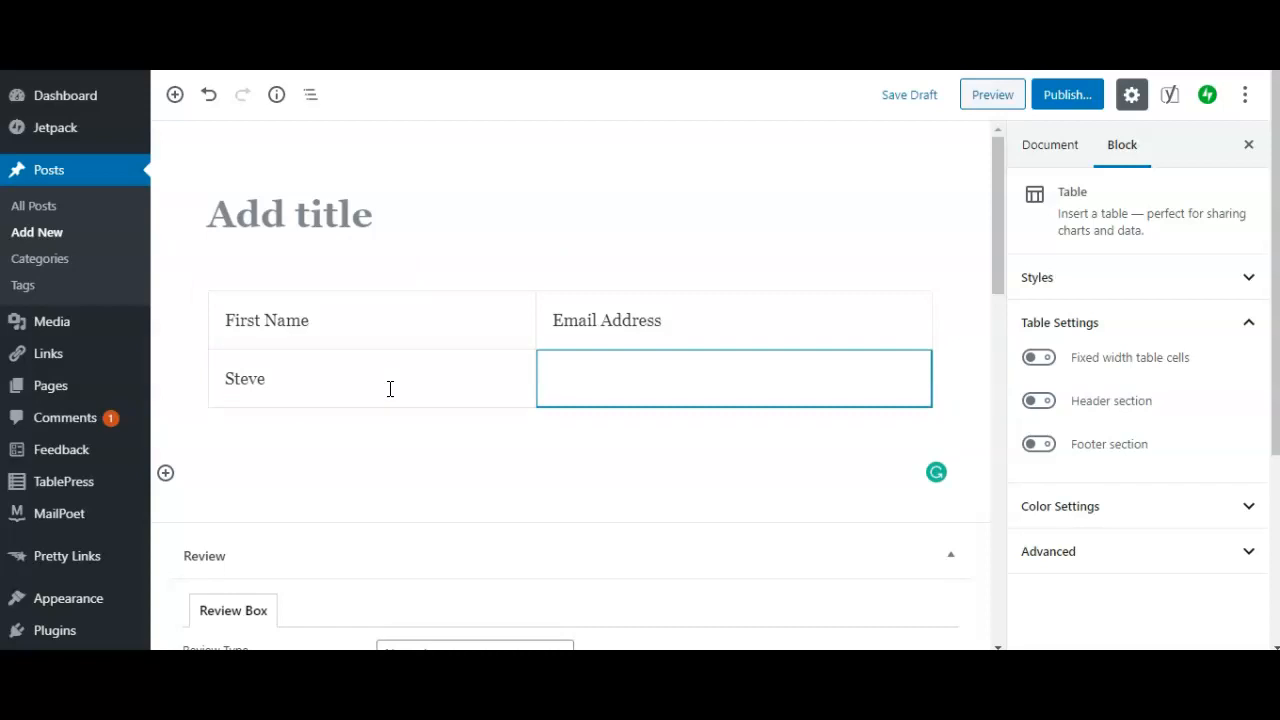
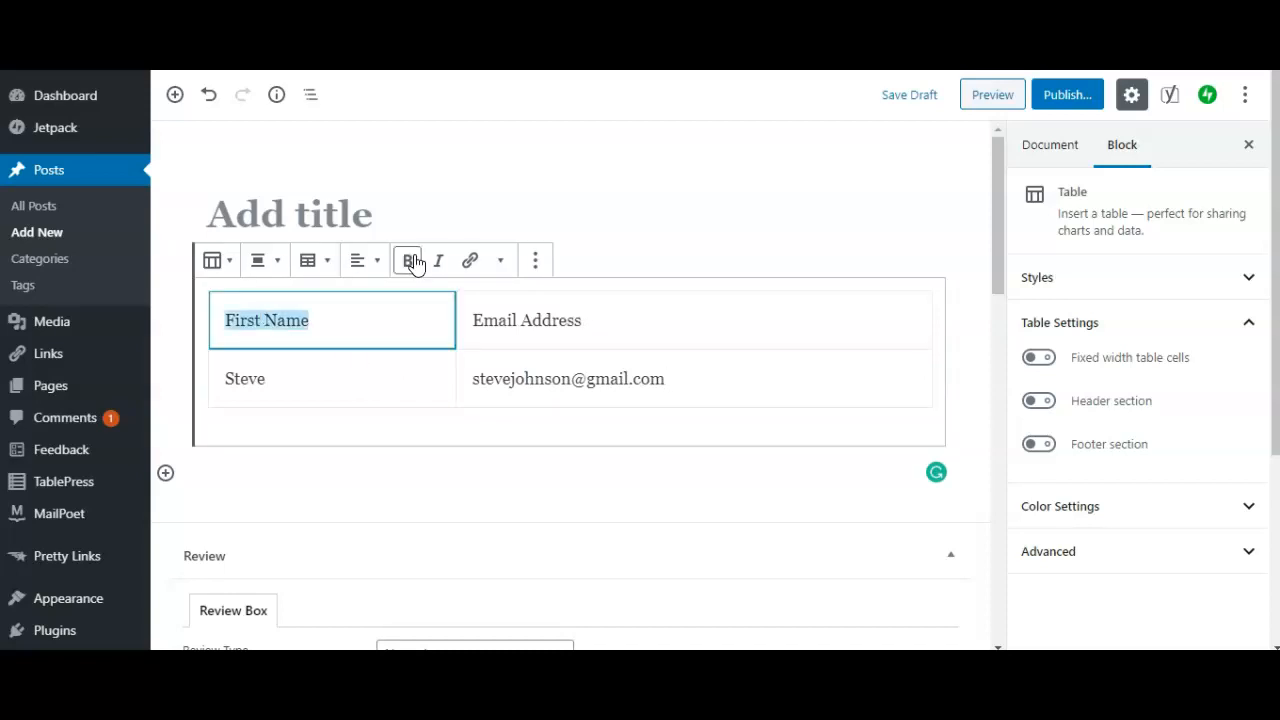
# Bold the First Name and Email Address headings.
pyautogui.click(407, 260)
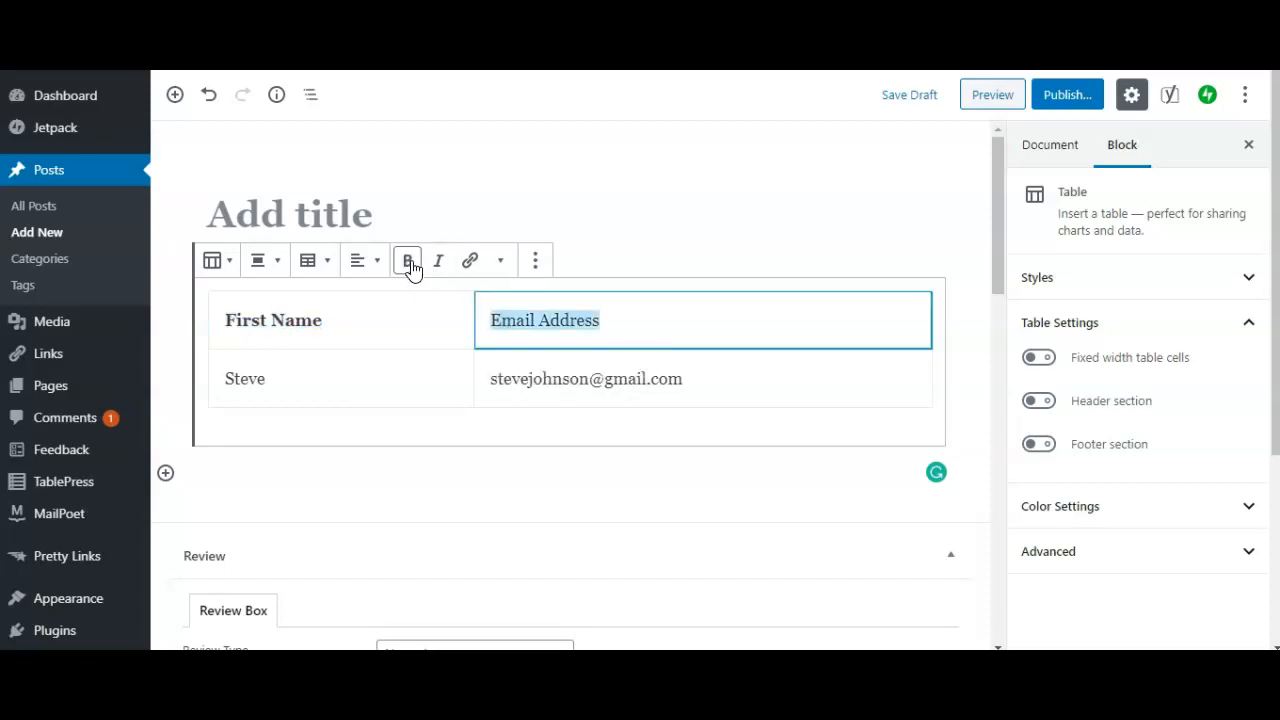
pyautogui.click(407, 260)
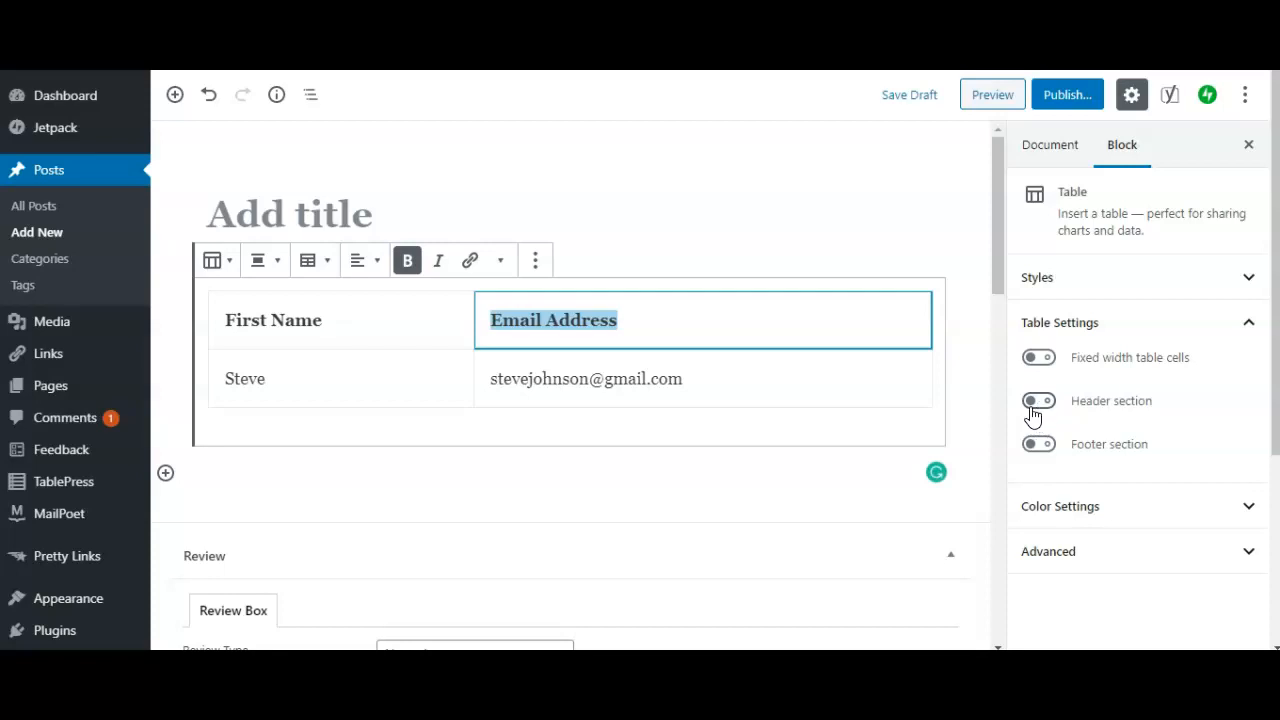
# Enable the table's Header section and select the new empty header cell.
pyautogui.click(1038, 400)
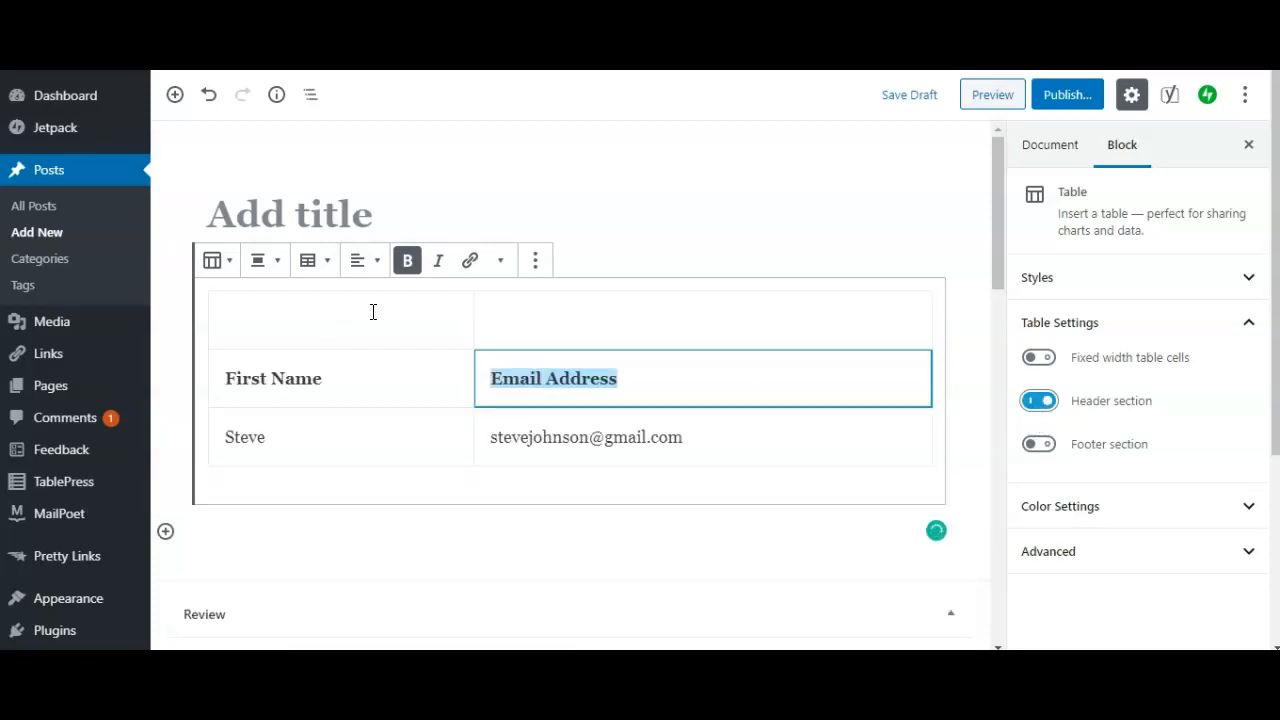
pyautogui.moveTo(430, 309)
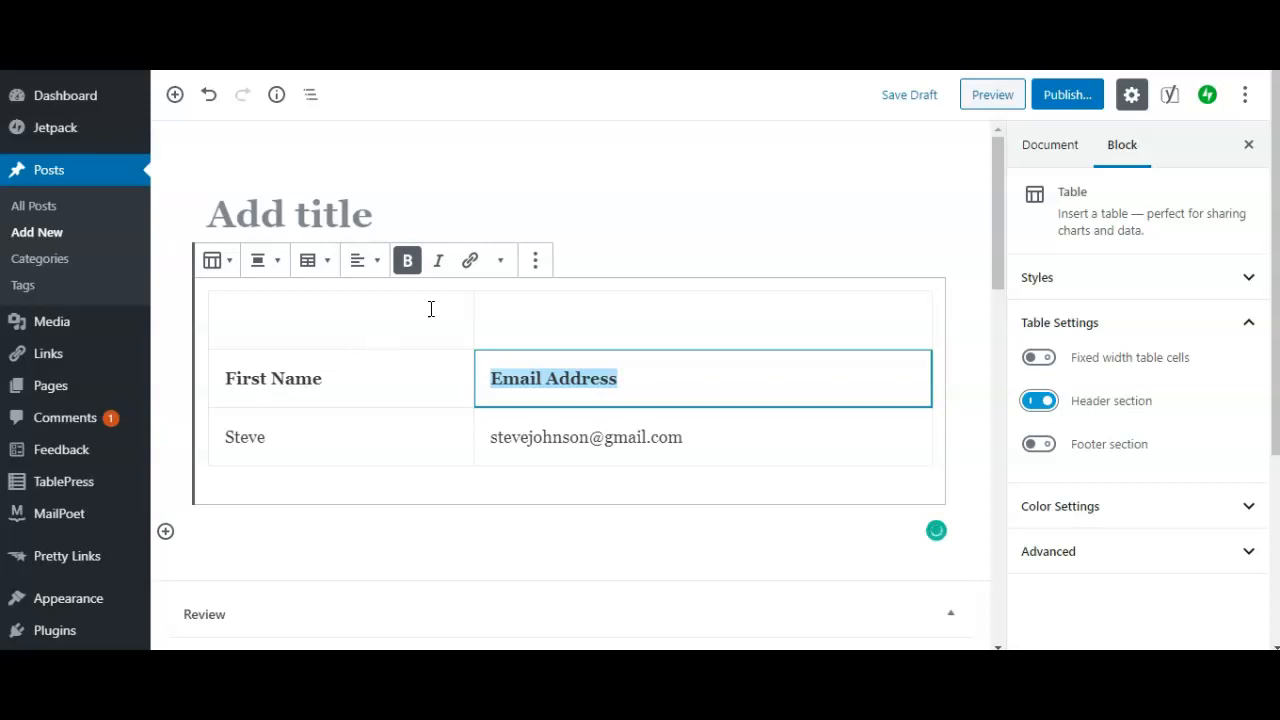
pyautogui.click(340, 319)
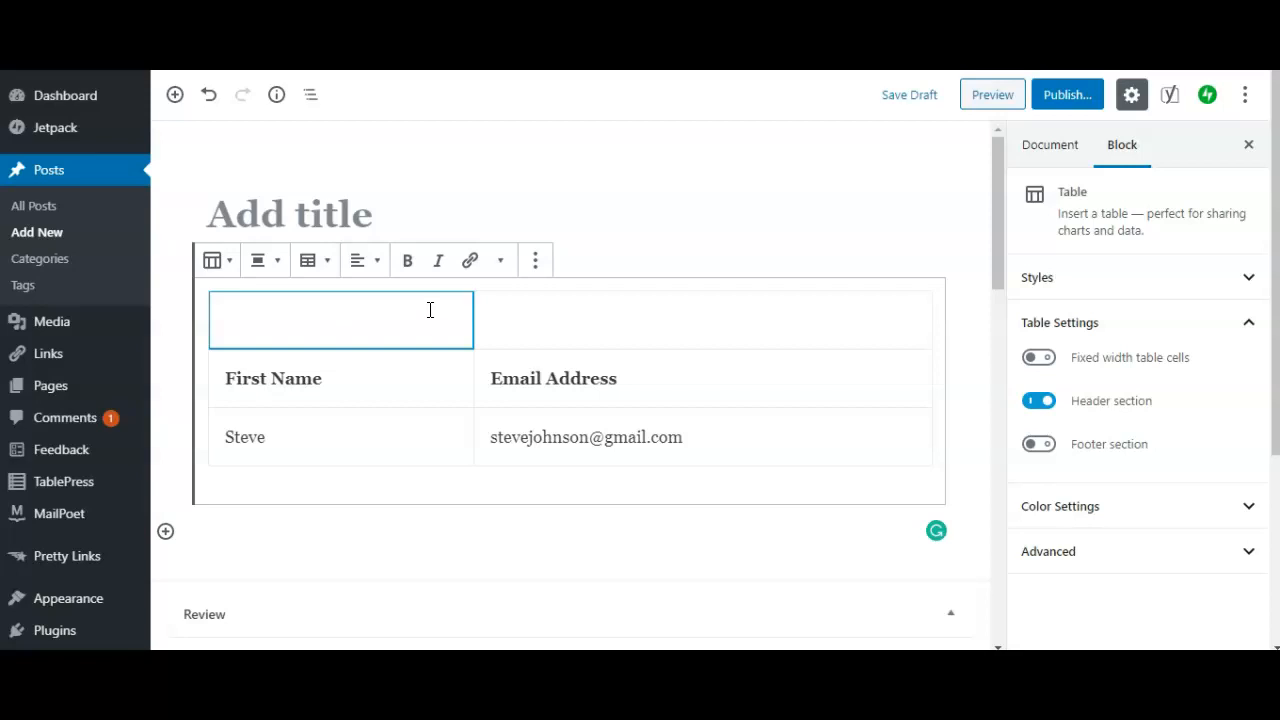
# Move 'First Name' and 'Email Address' into the header row, then select the freed row.
pyautogui.doubleClick(272, 379)
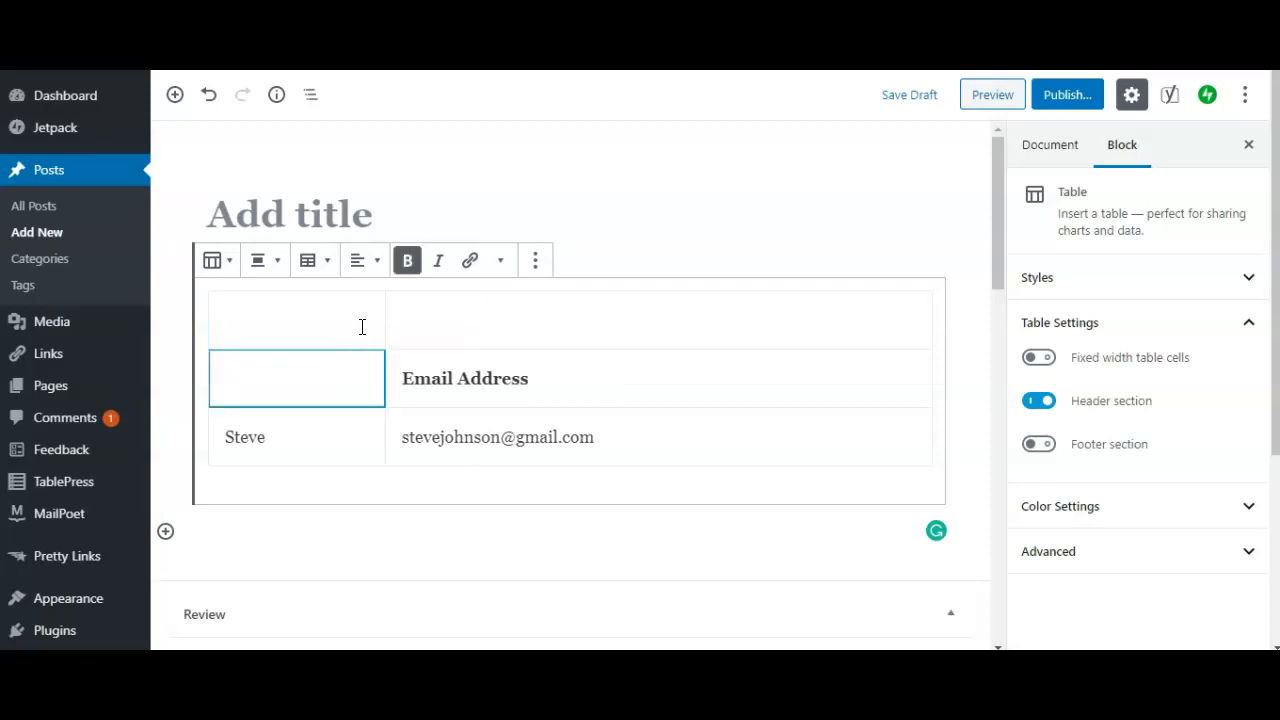
pyautogui.write('First Name')
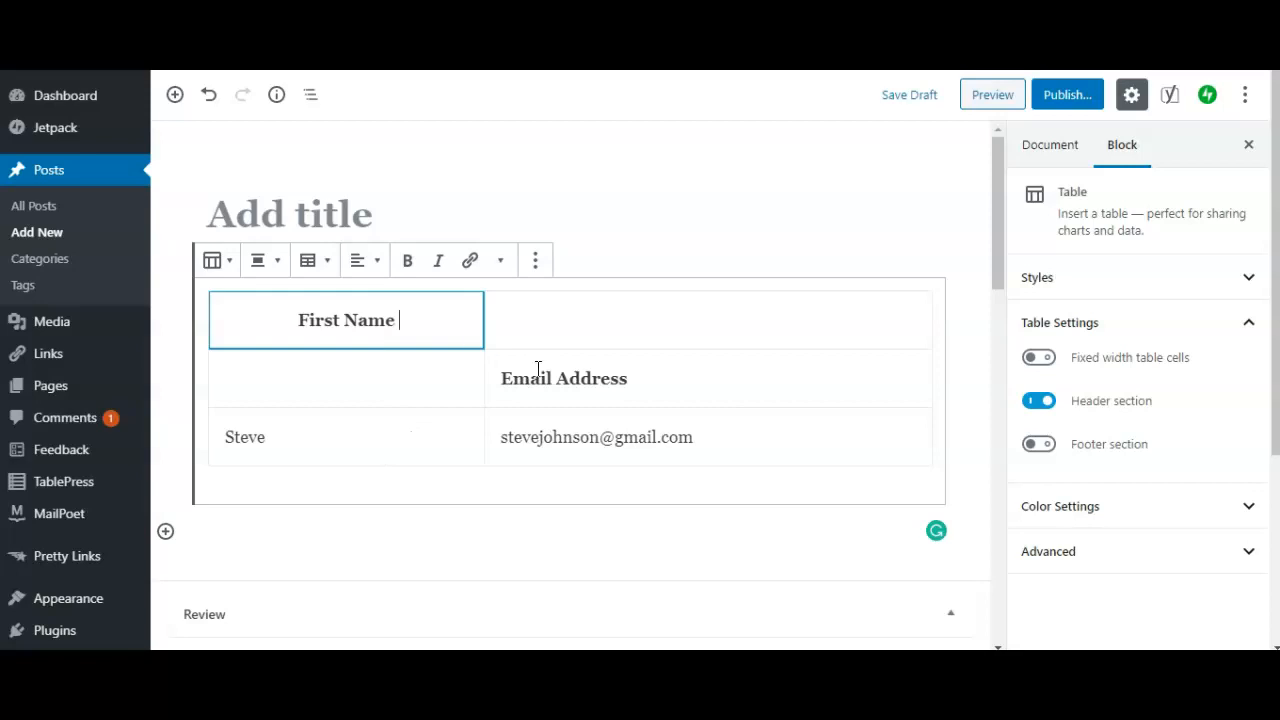
pyautogui.doubleClick(563, 378)
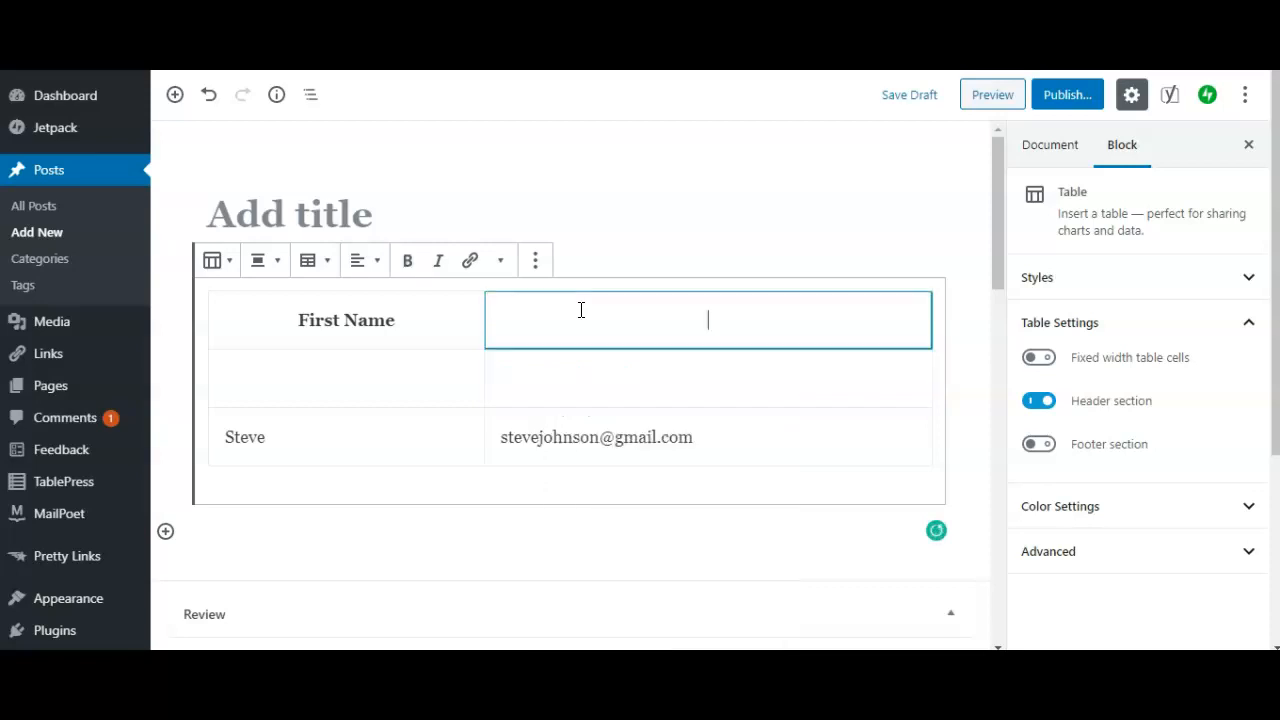
pyautogui.moveTo(440, 402)
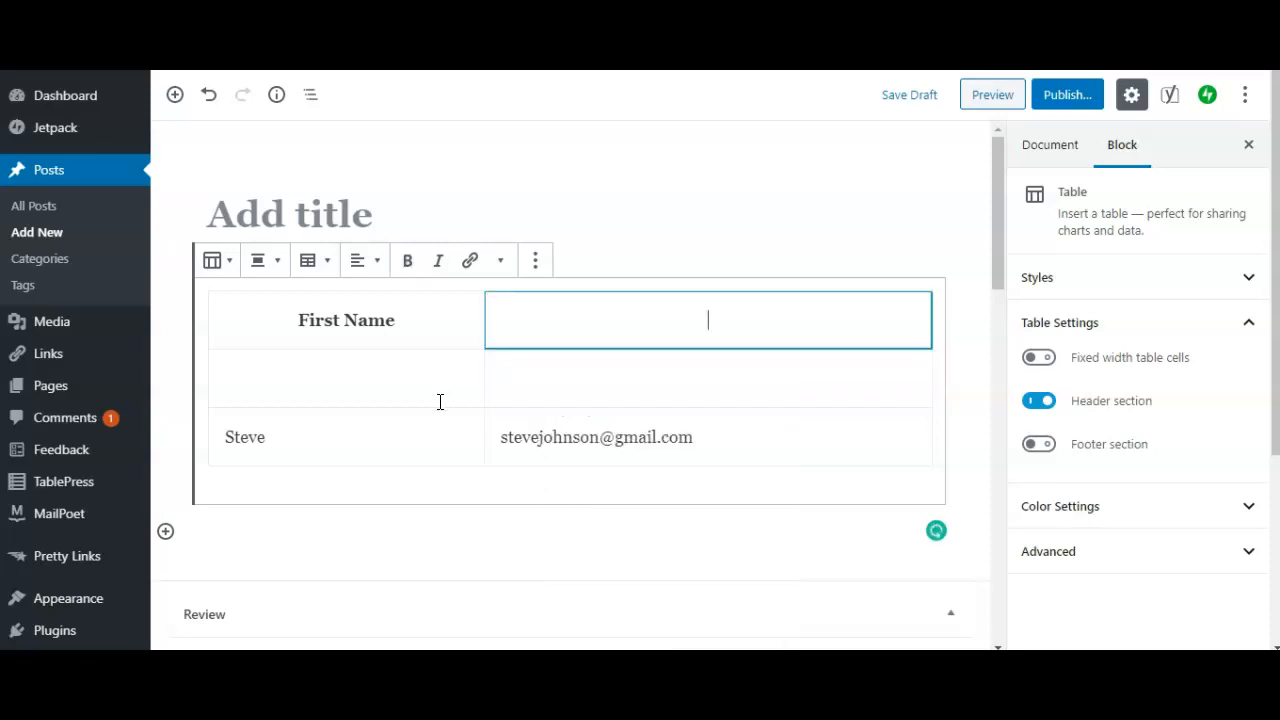
pyautogui.write('Email Address')
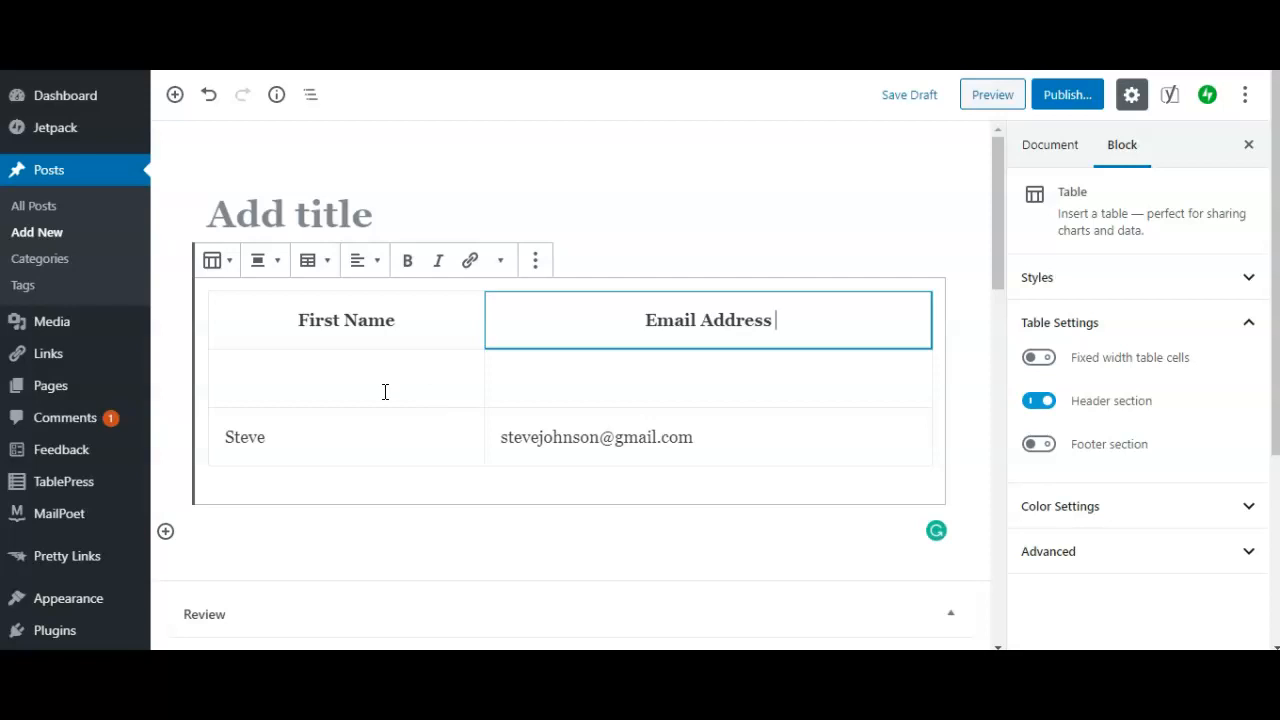
pyautogui.click(366, 378)
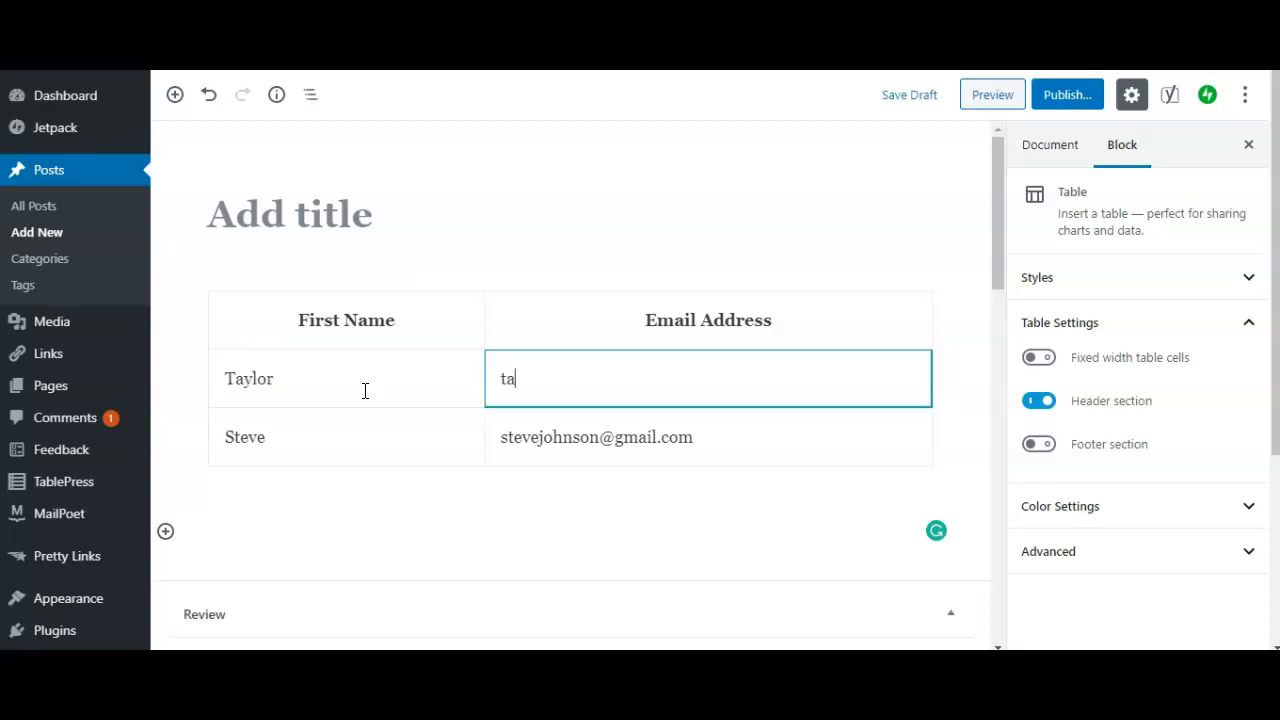
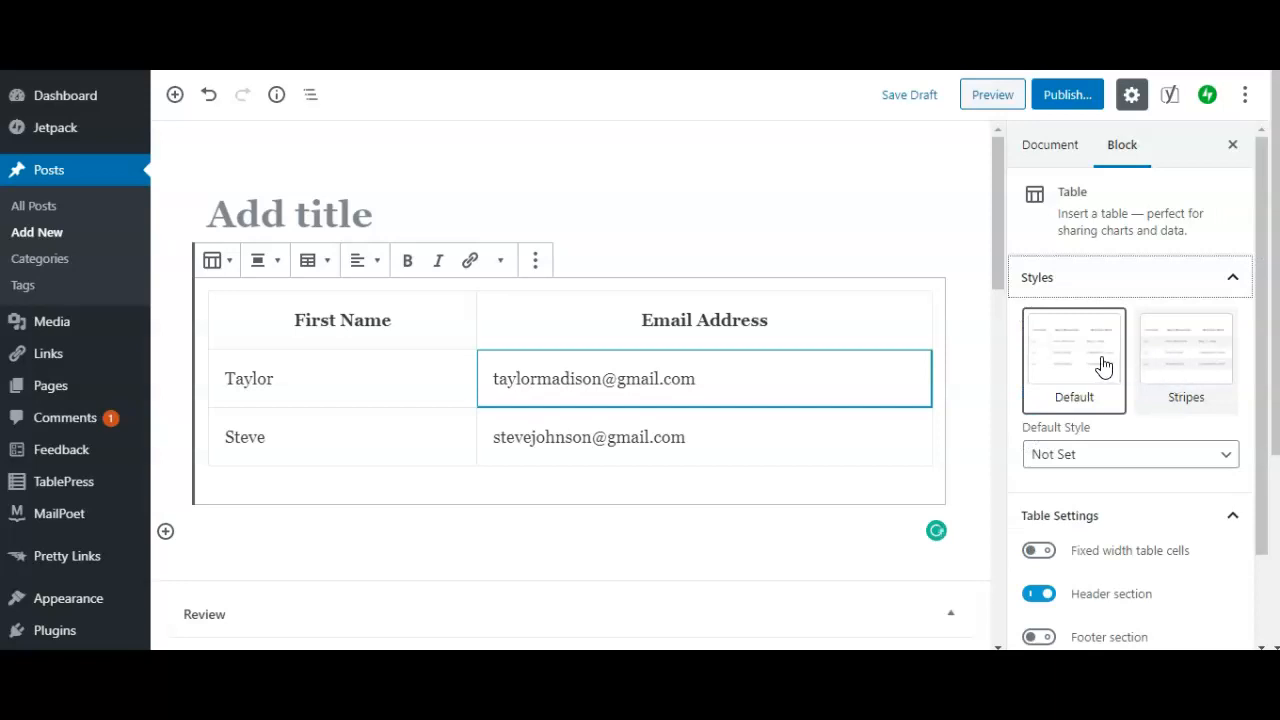
pyautogui.moveTo(1185, 348)
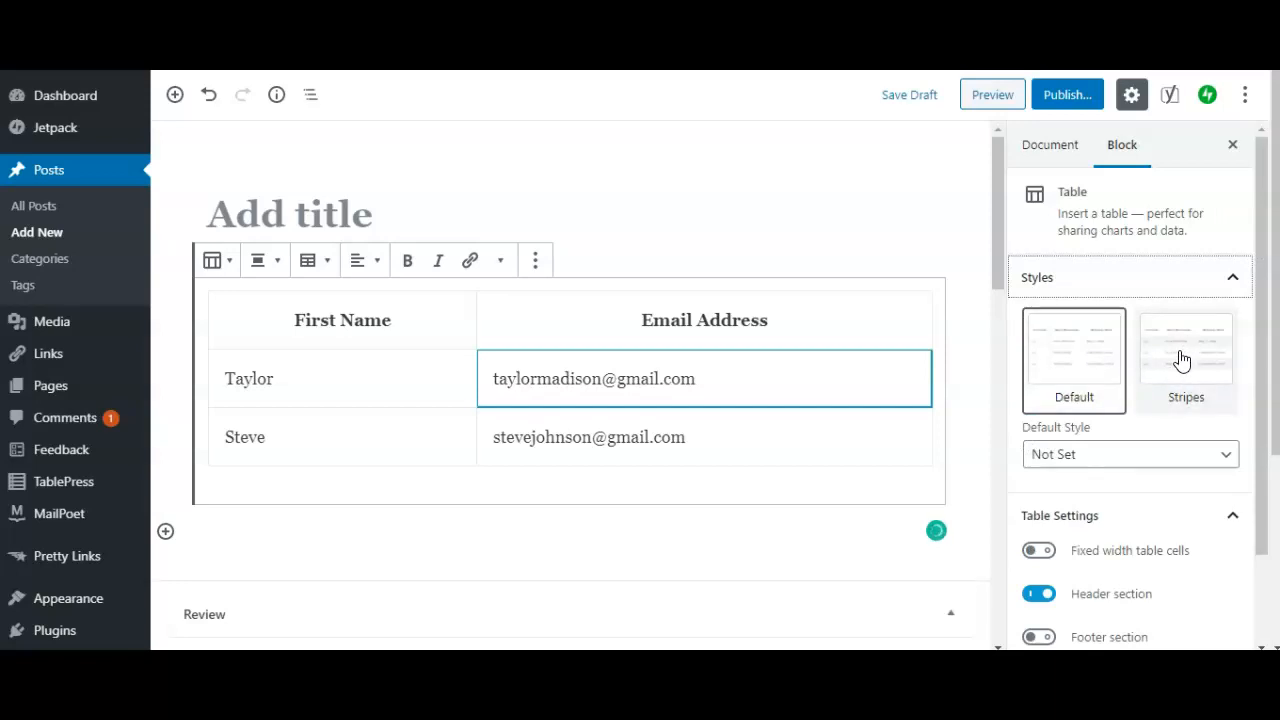
pyautogui.click(1186, 348)
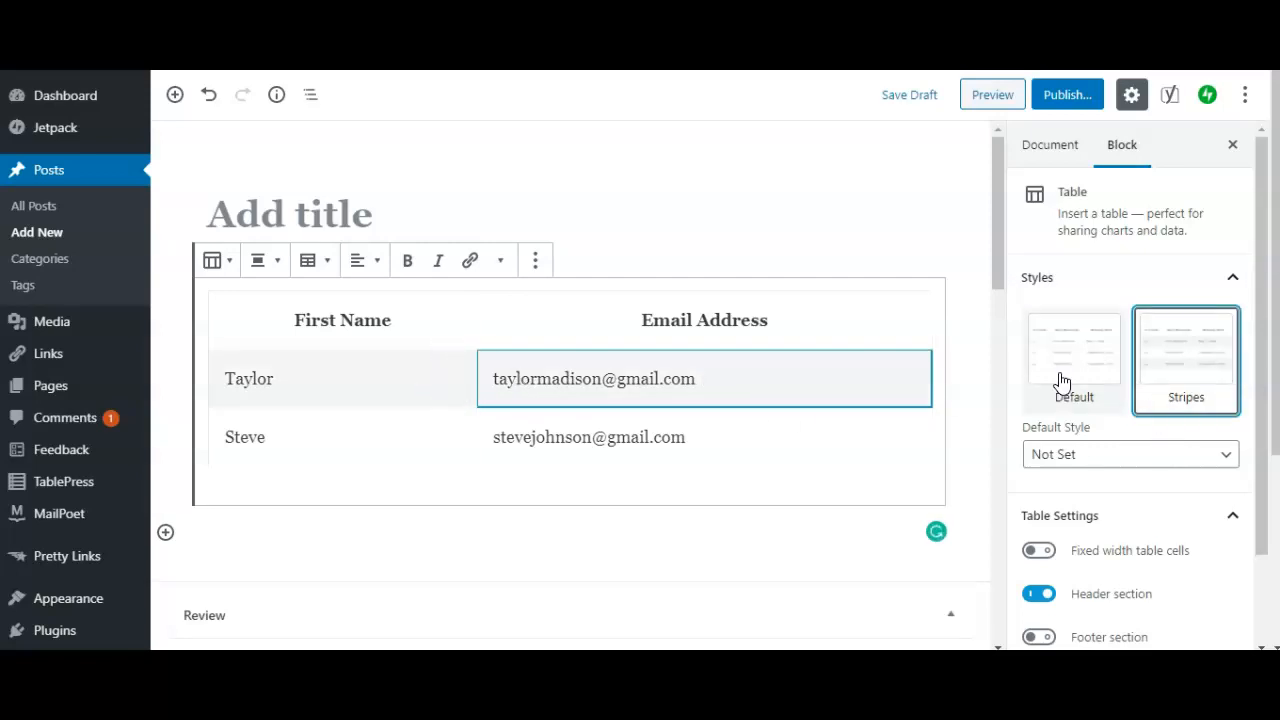
pyautogui.click(1074, 355)
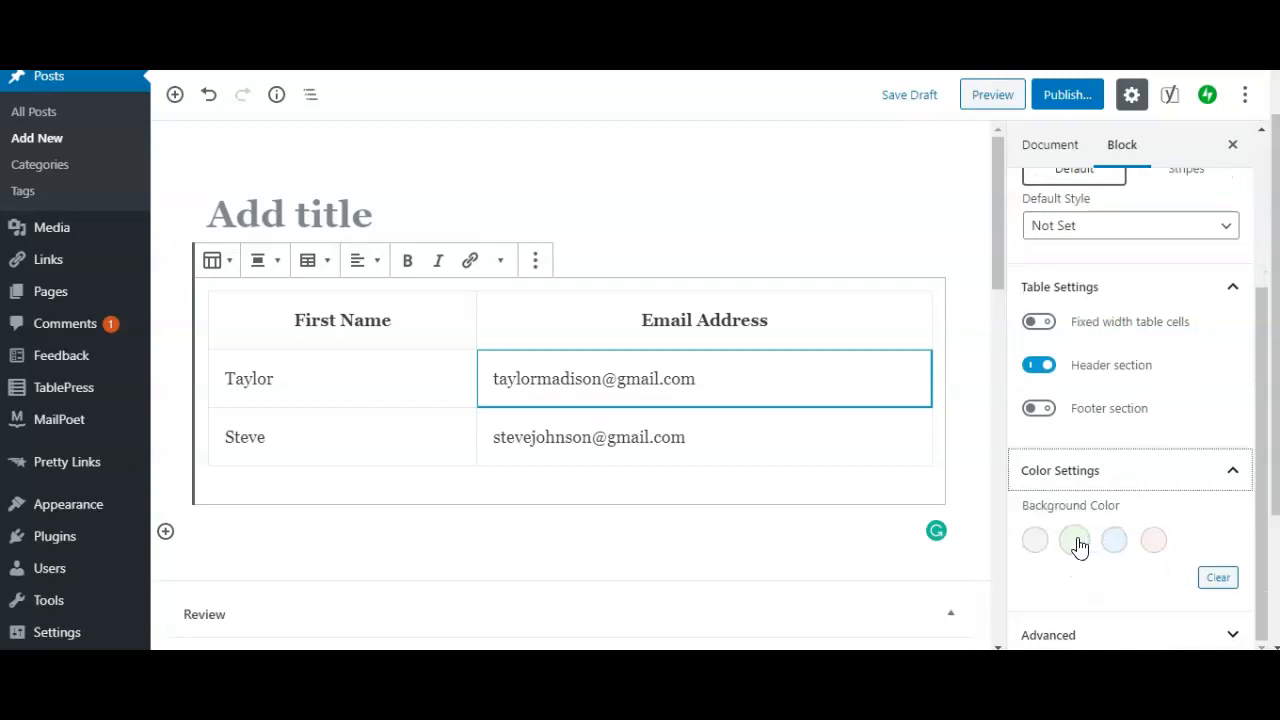
# Give the table a light-blue background after briefly trying green.
pyautogui.click(1075, 540)
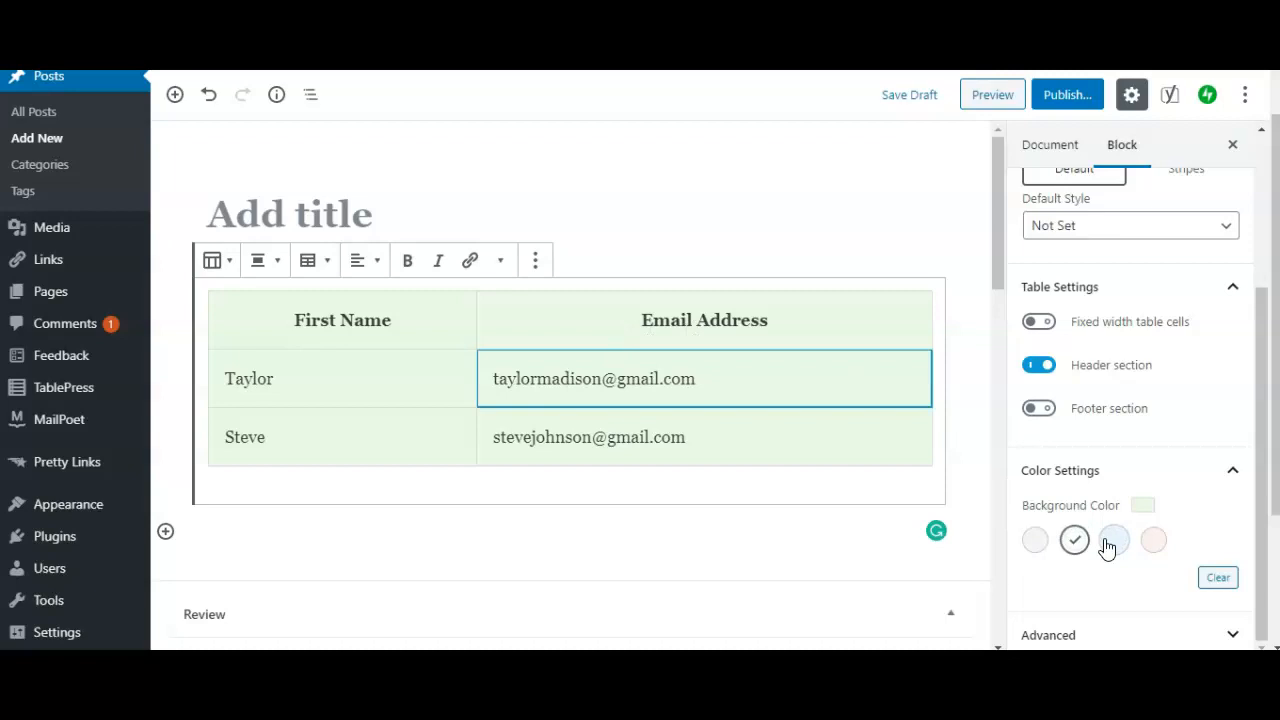
pyautogui.click(1113, 540)
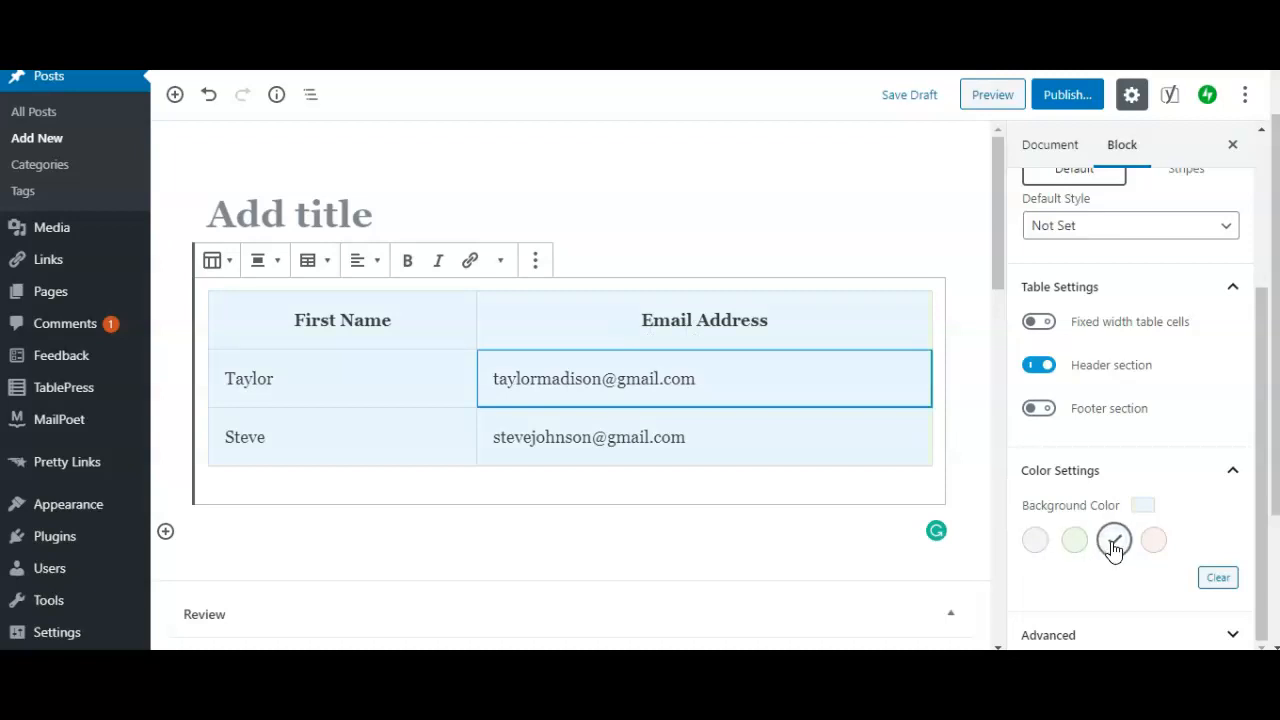
pyautogui.click(1114, 540)
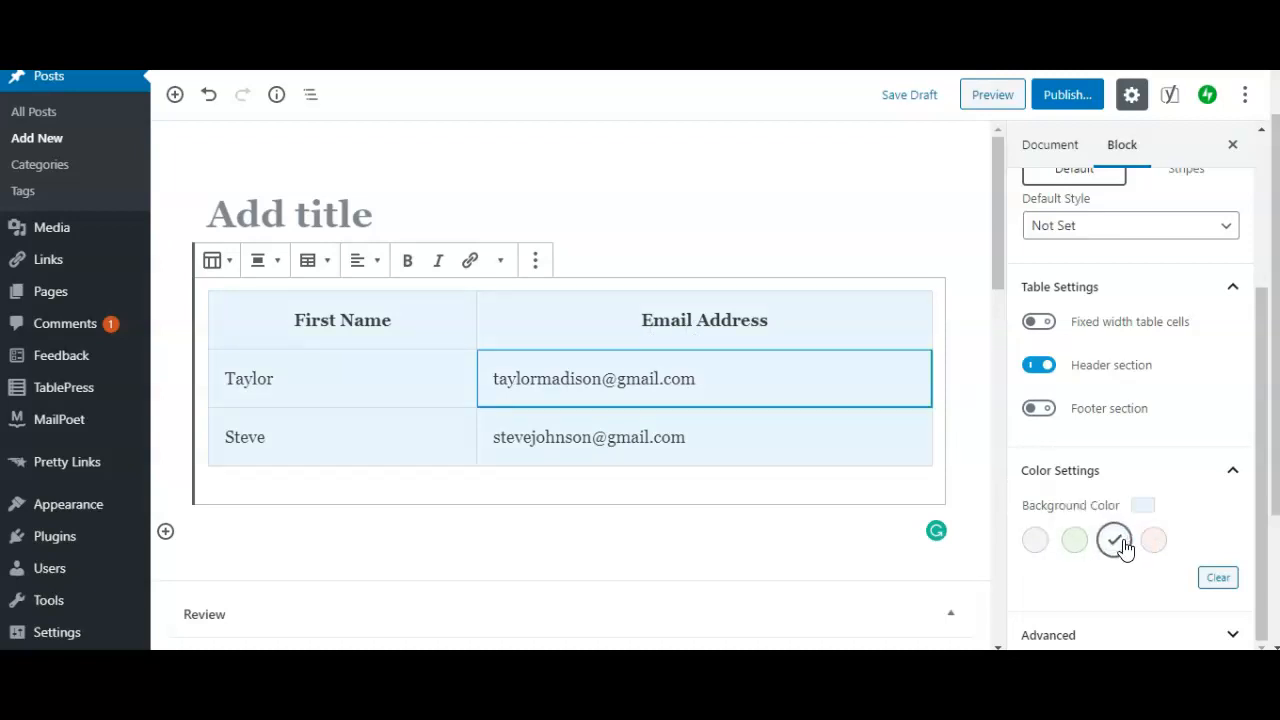
pyautogui.moveTo(1110, 550)
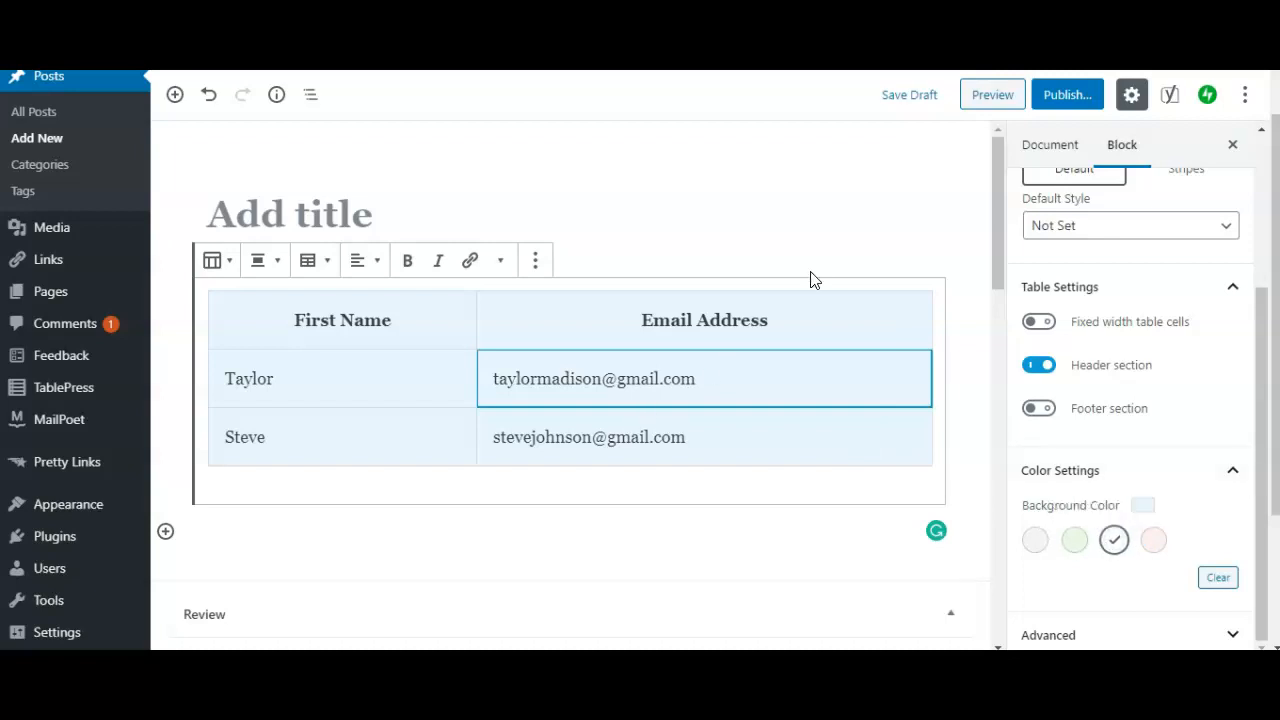
pyautogui.click(1049, 144)
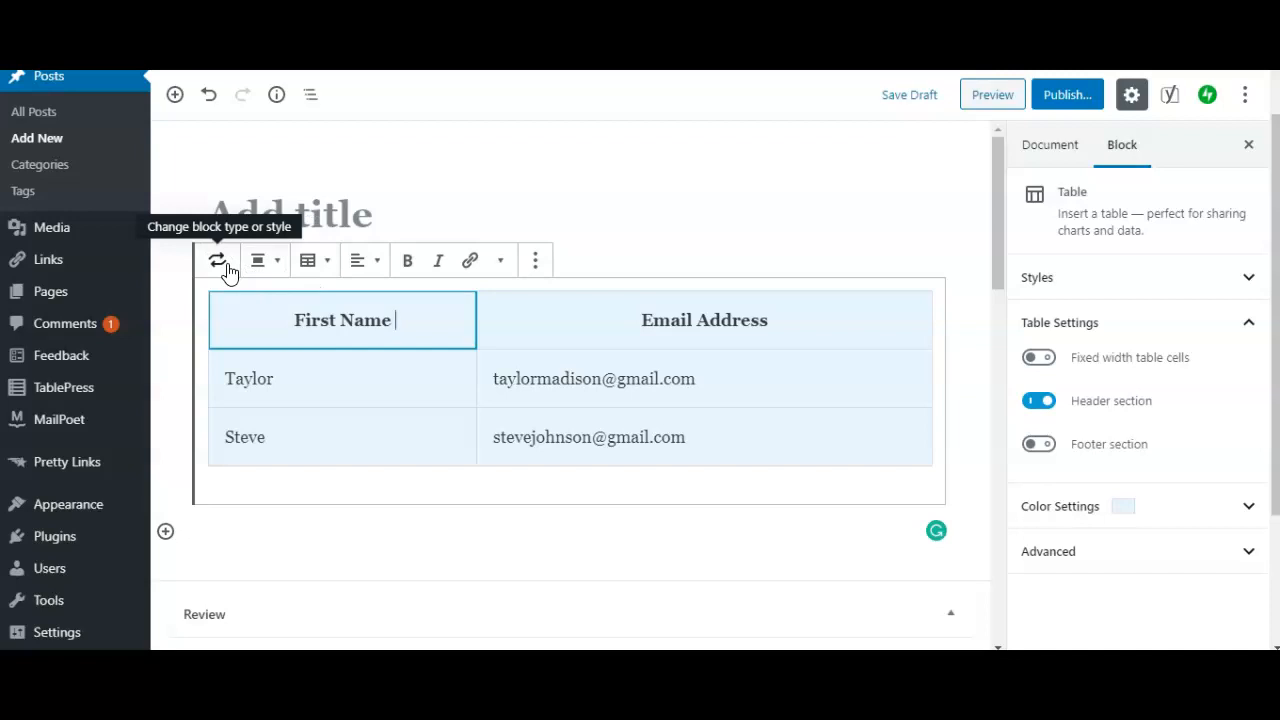
pyautogui.moveTo(315, 260)
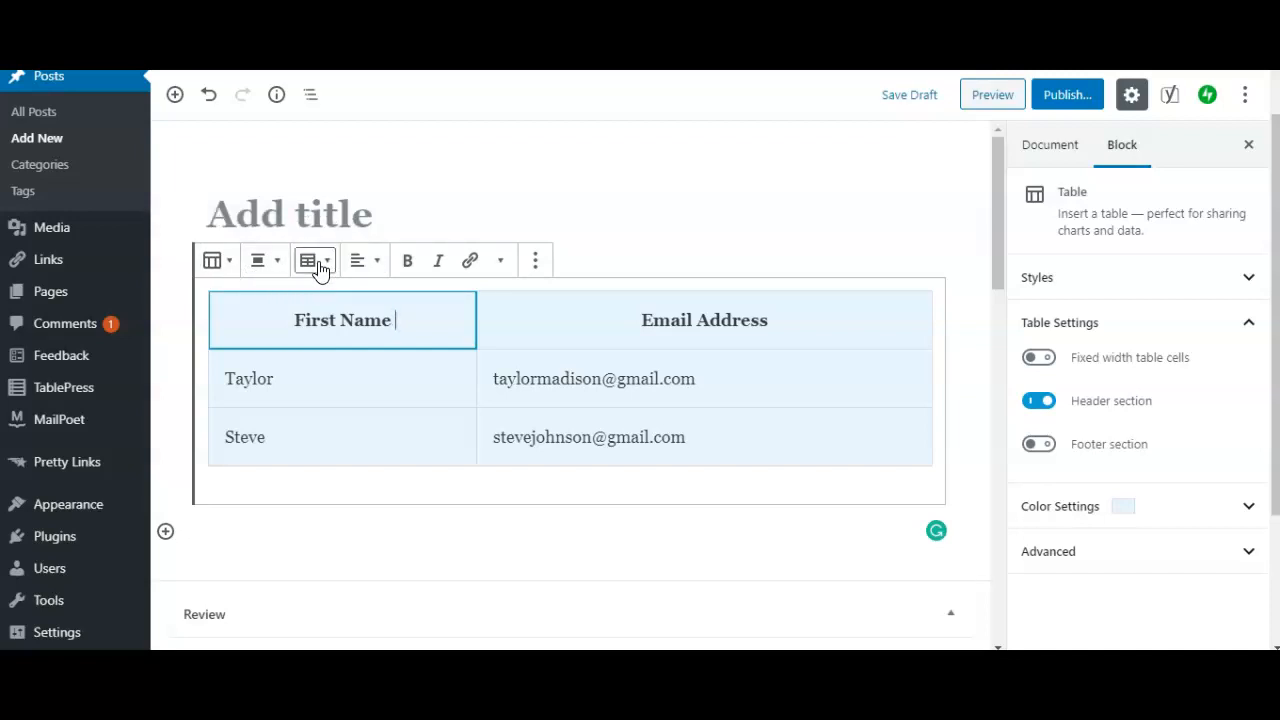
# Add an empty row below the header and a new column after First Name.
pyautogui.click(314, 260)
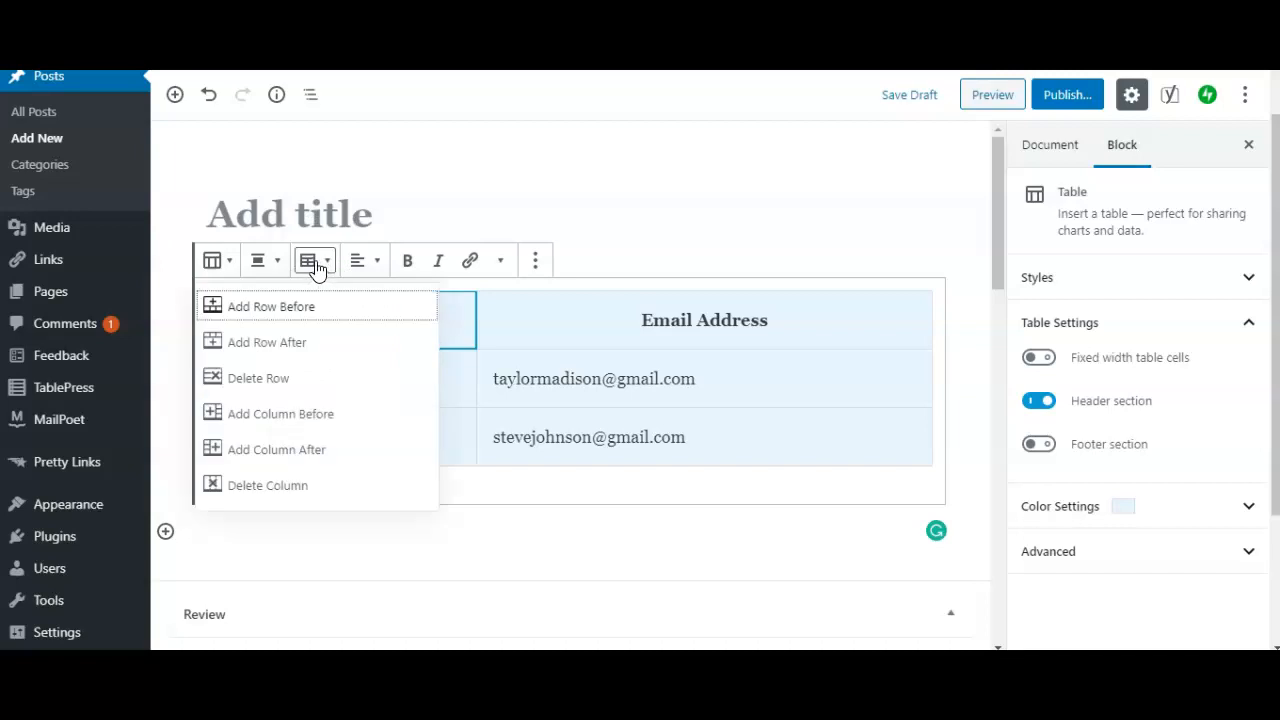
pyautogui.moveTo(289, 347)
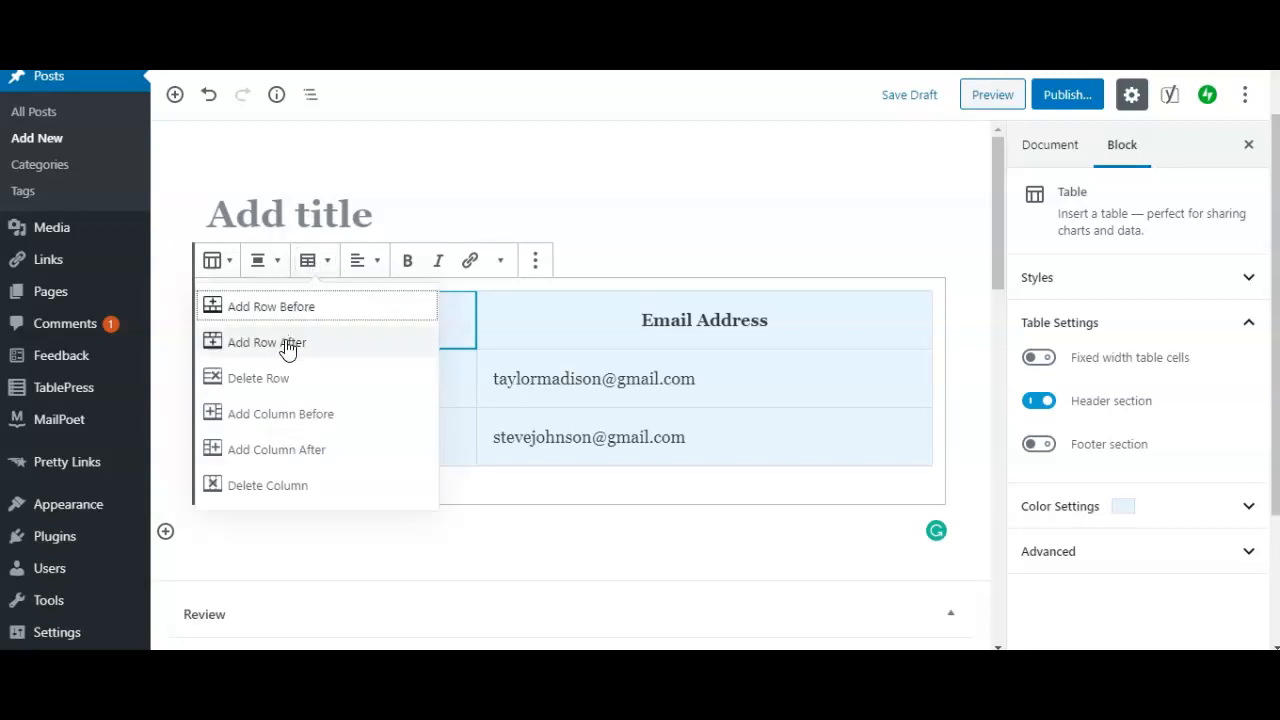
pyautogui.click(266, 341)
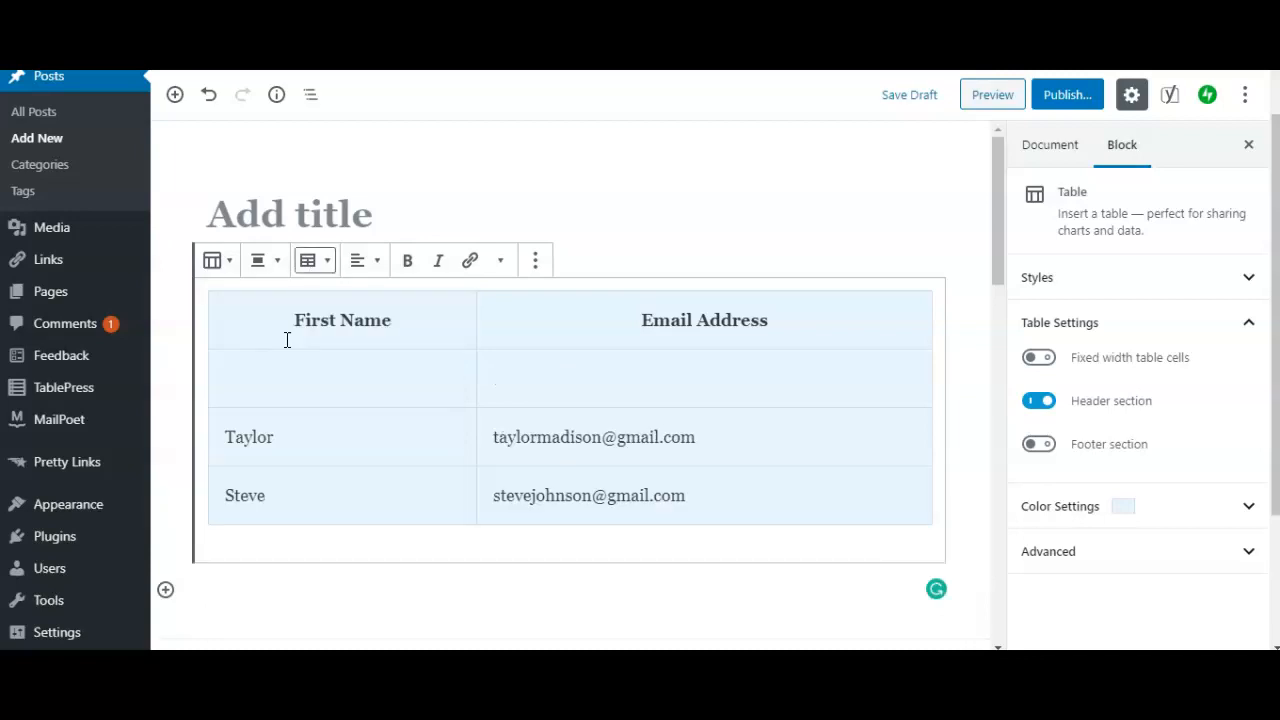
pyautogui.click(342, 378)
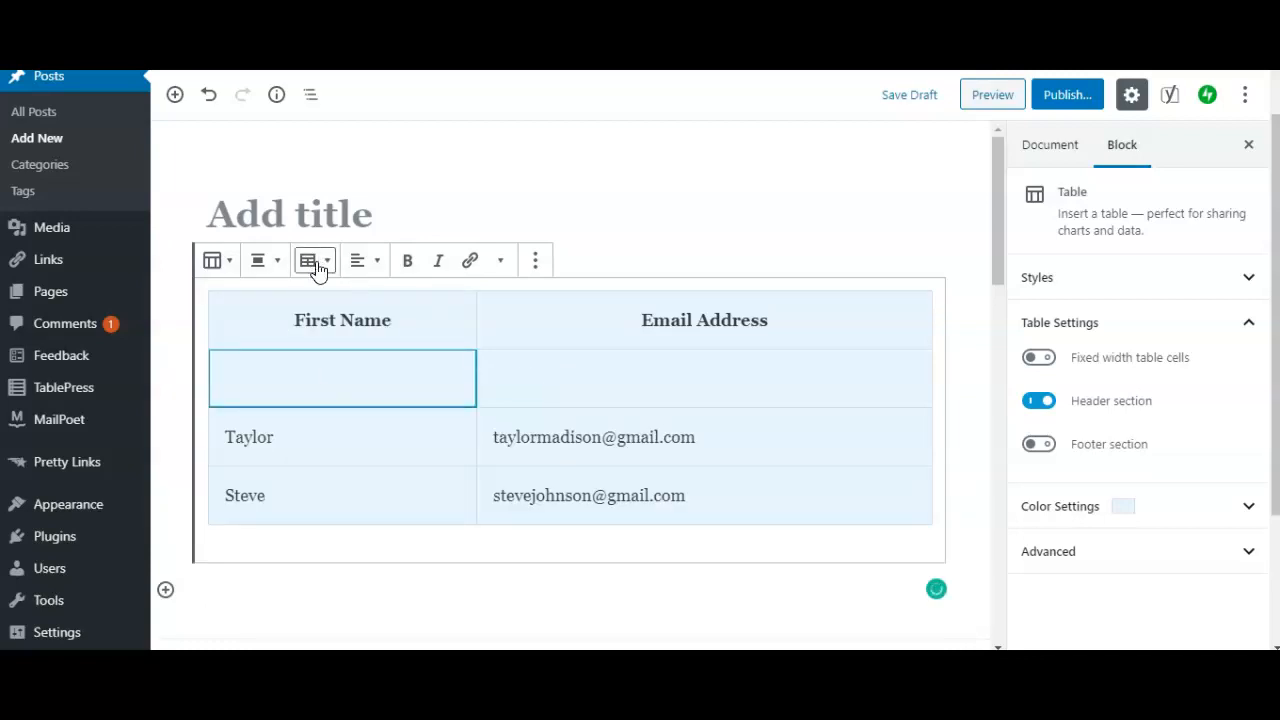
pyautogui.click(308, 260)
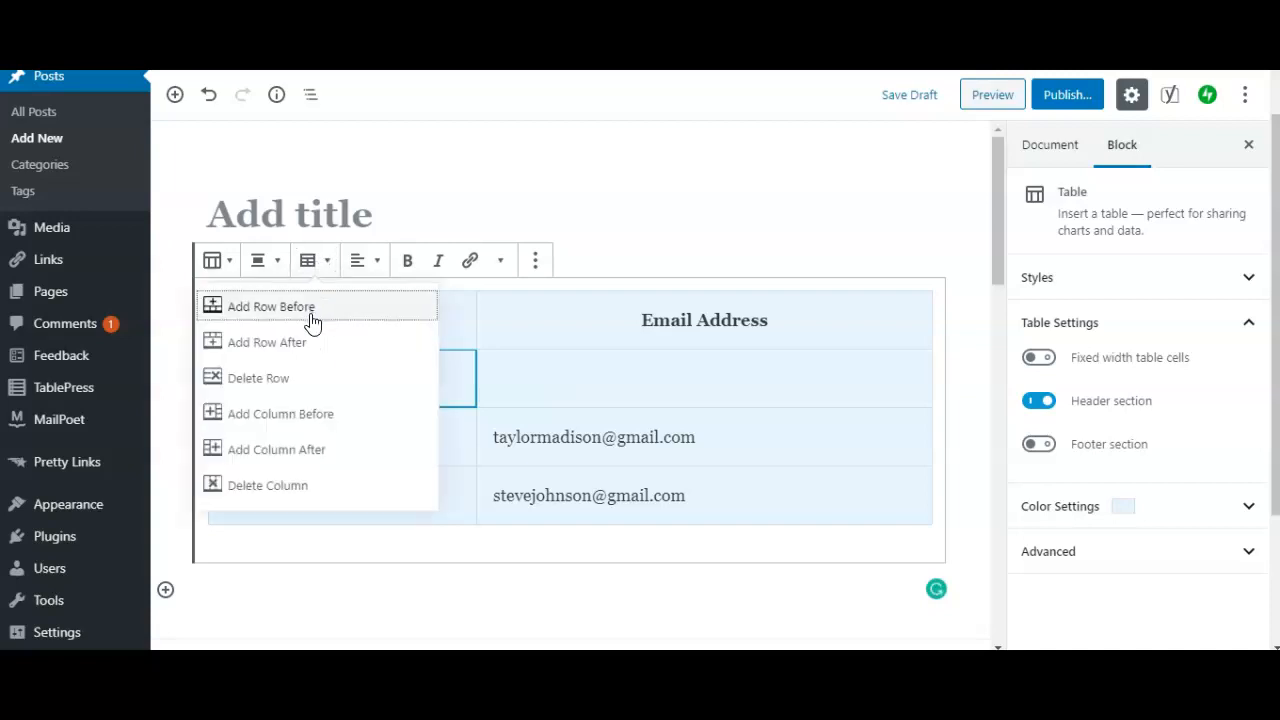
pyautogui.moveTo(307, 452)
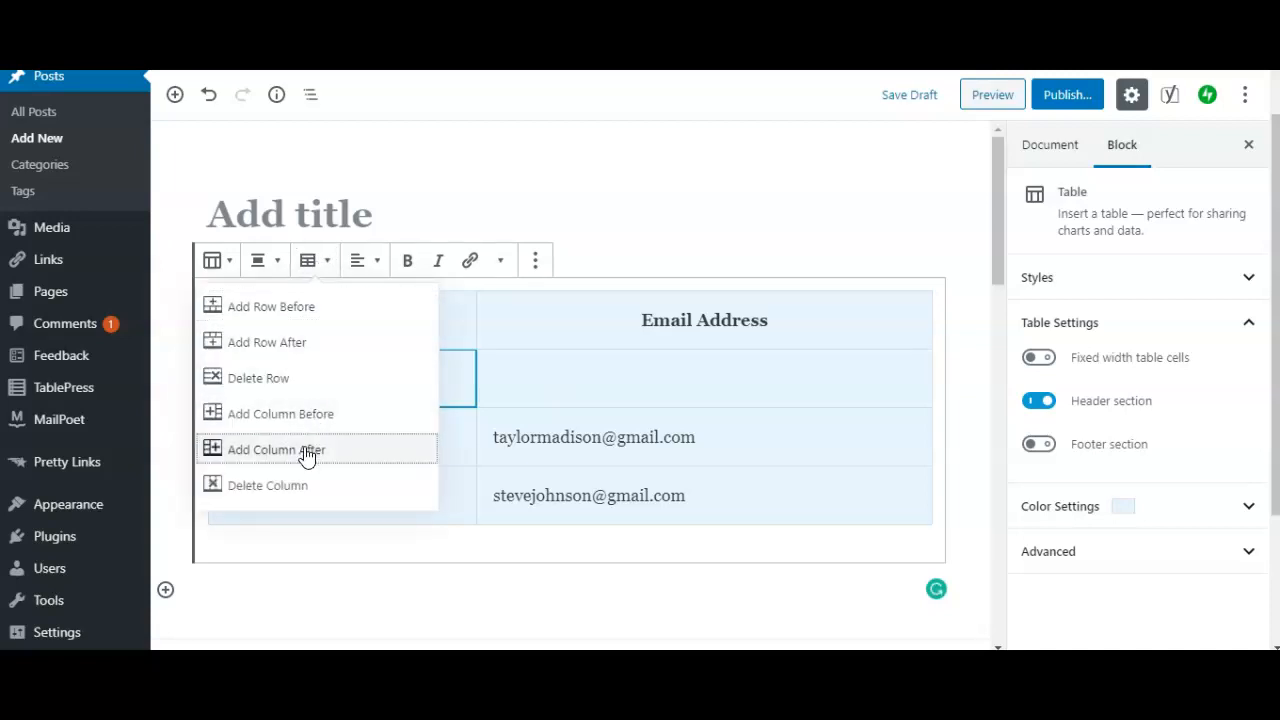
pyautogui.click(275, 449)
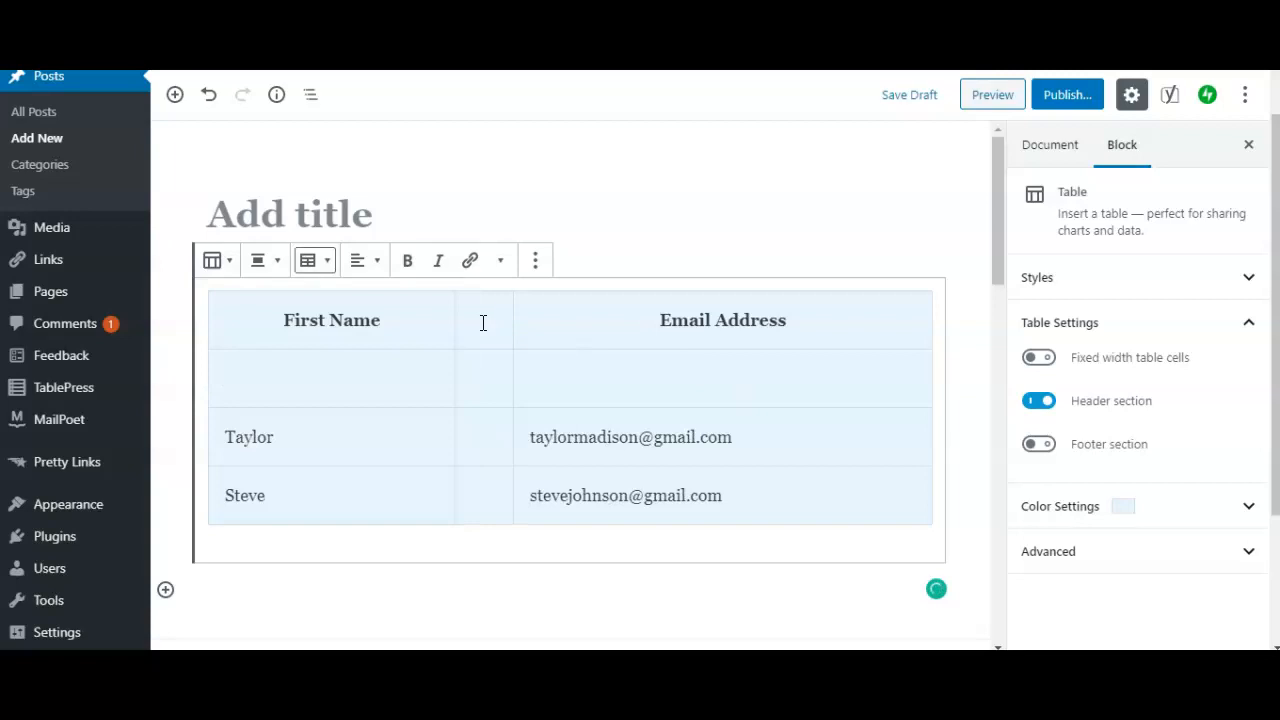
# Enter 'Last Name' as the new middle column's header, between First Name and Email Address.
pyautogui.click(484, 320)
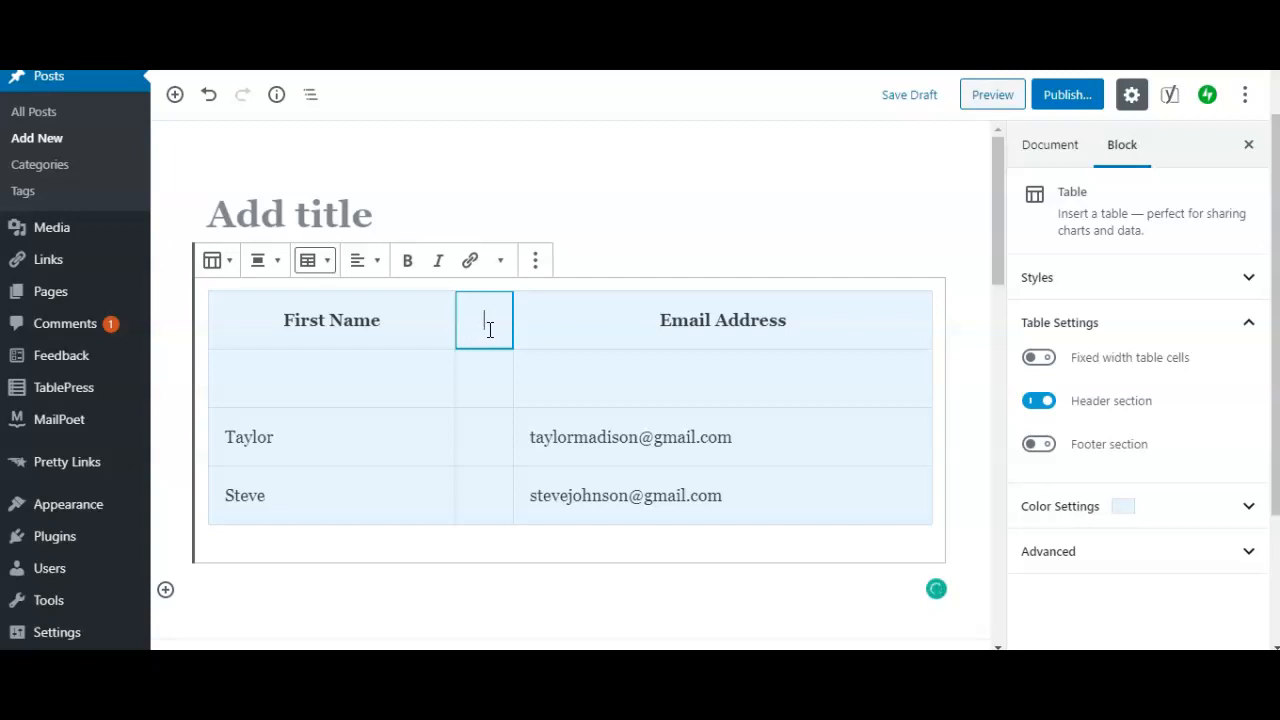
pyautogui.moveTo(492, 322)
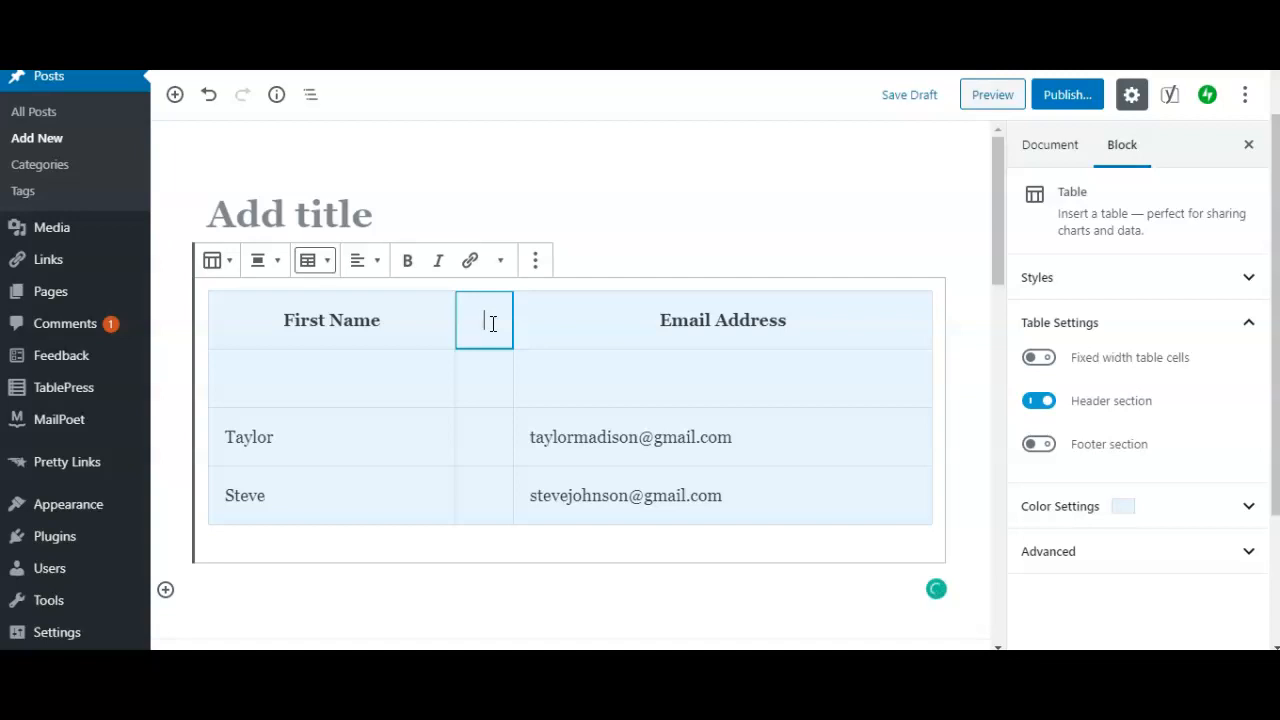
pyautogui.write('Last Name')
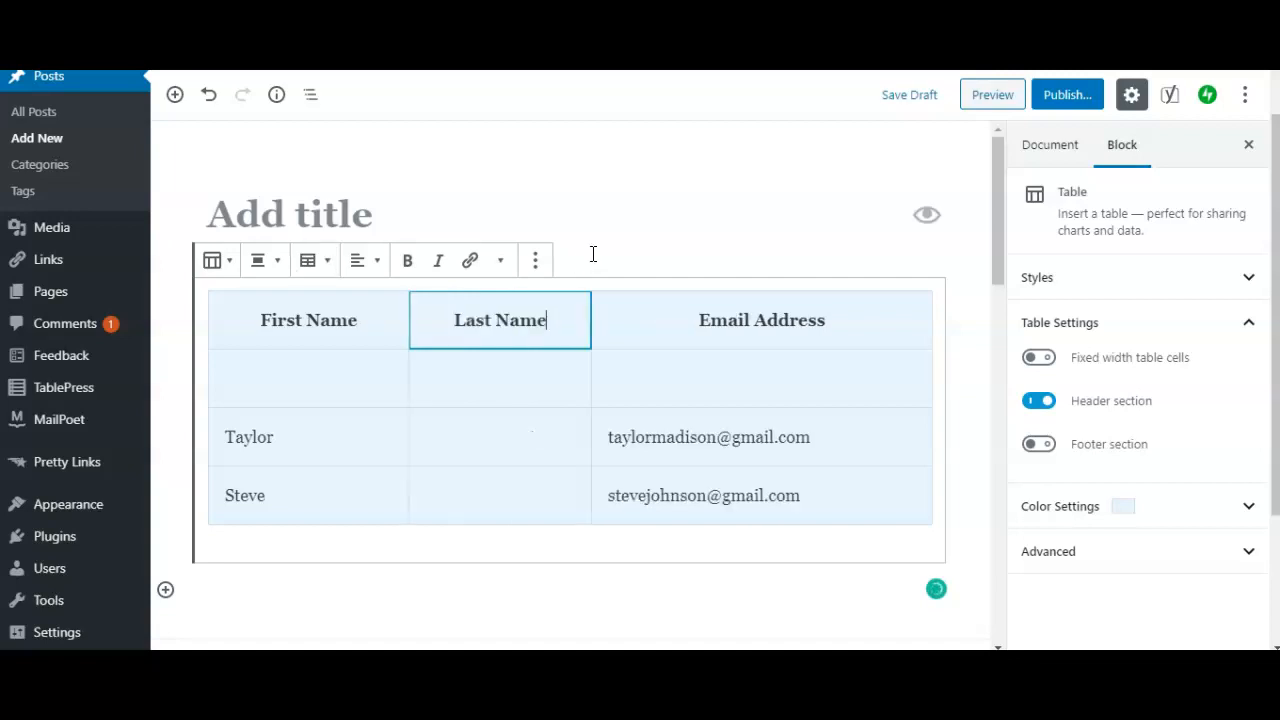
pyautogui.scroll(-3)
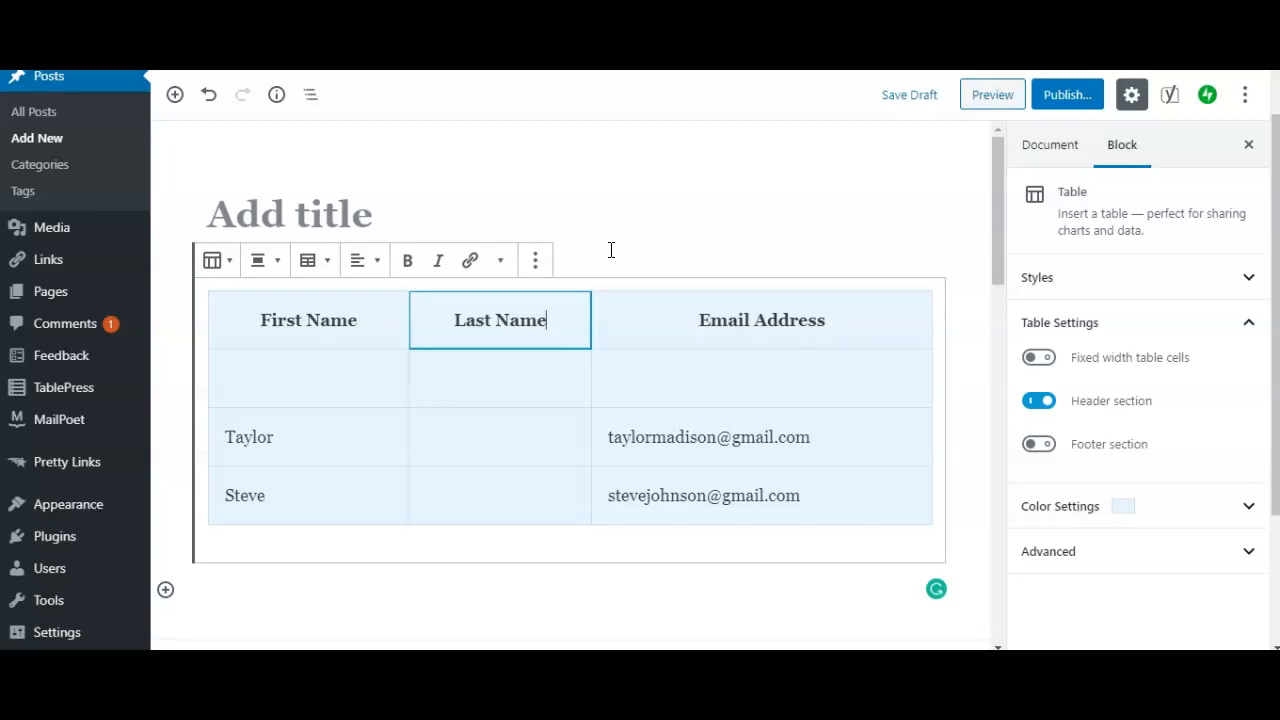
pyautogui.moveTo(480, 375)
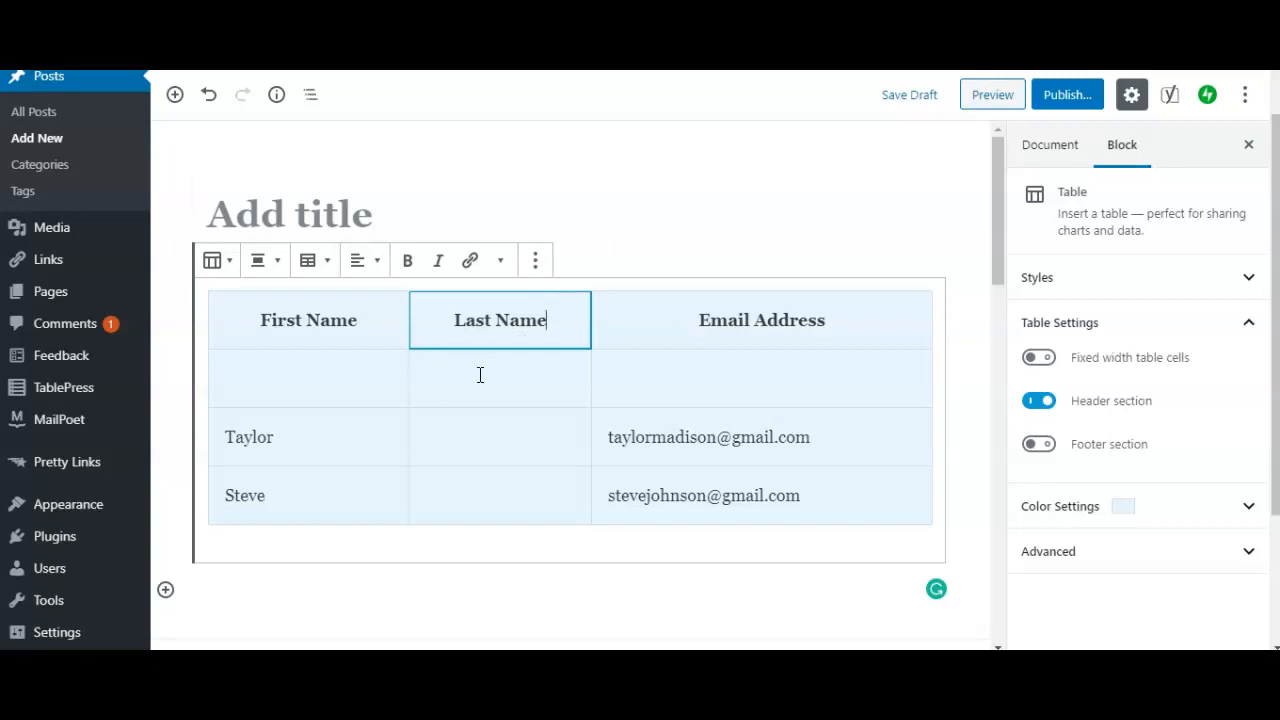
pyautogui.moveTo(476, 380)
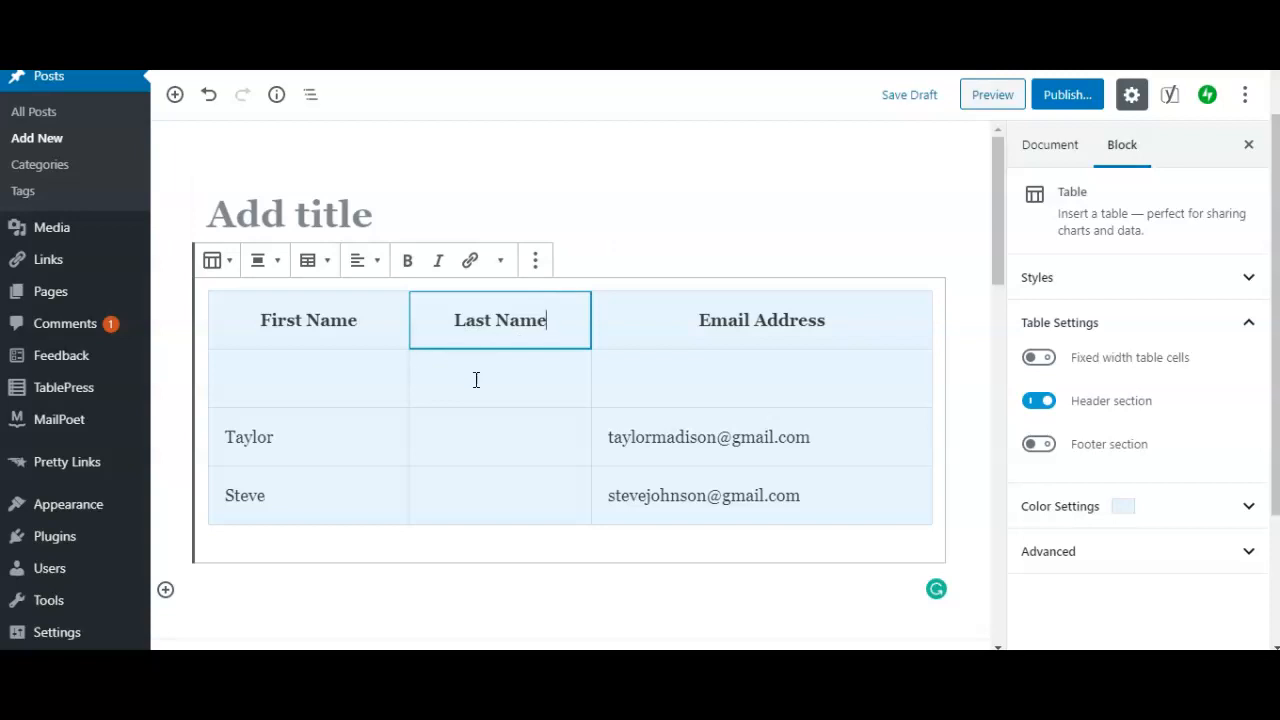